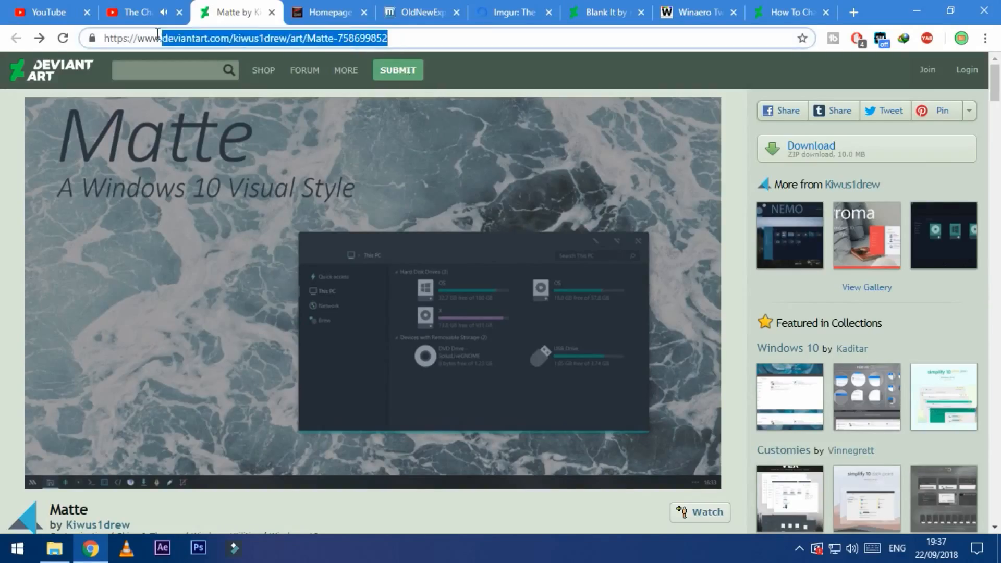
- Scroll the Matte deviation page down to its 'How to' installation steps
{"action": "scroll", "scroll_direction": "down", "scroll_amount": 3}
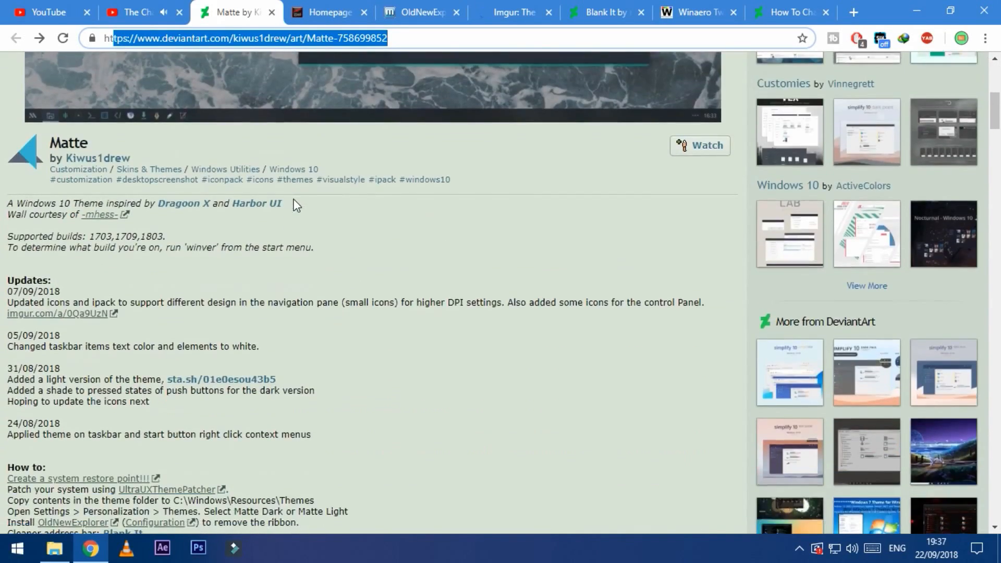
{"action": "scroll", "scroll_direction": "down", "scroll_amount": 3}
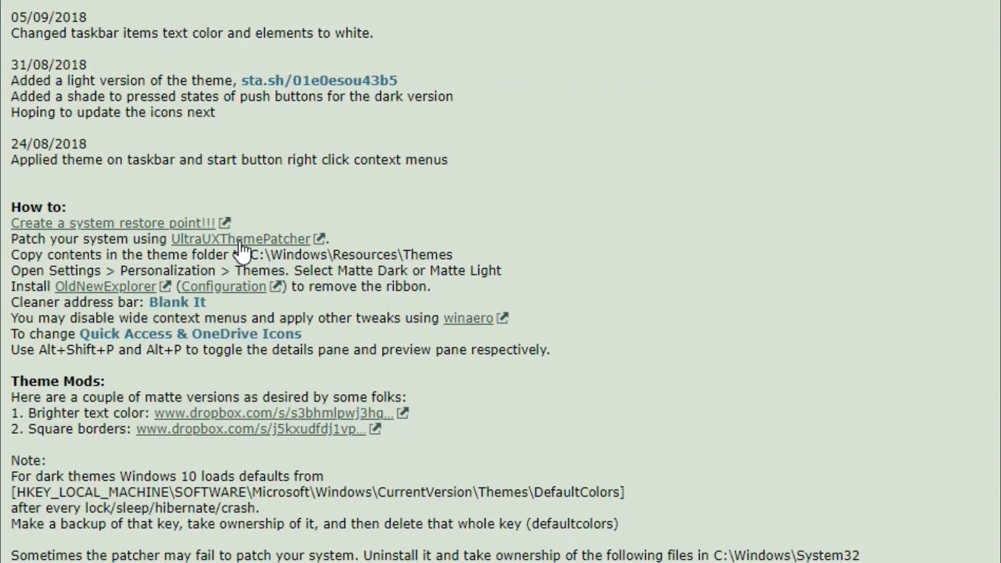
{"action": "mouse_move", "coordinate": [105, 292]}
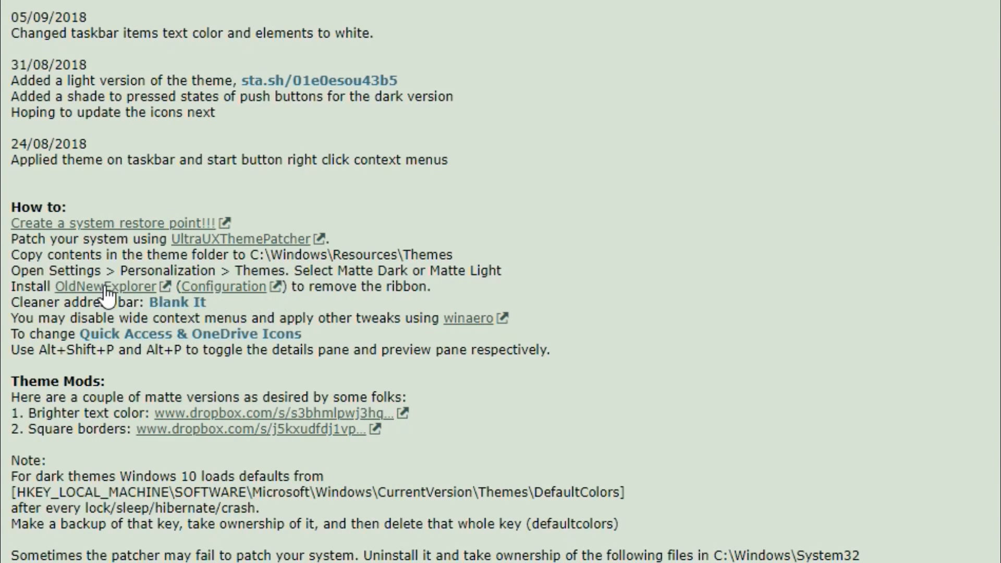
{"action": "mouse_move", "coordinate": [215, 356]}
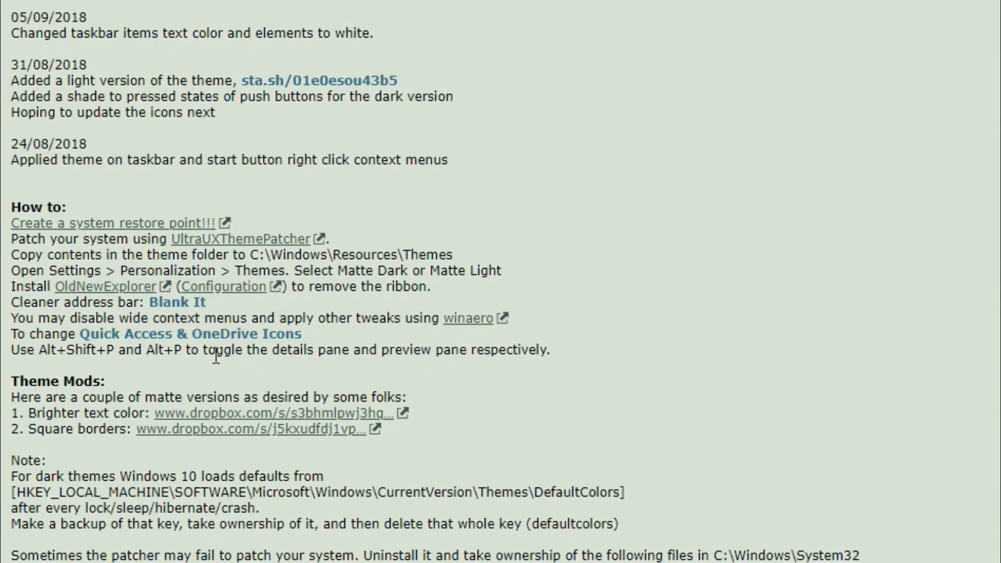
{"action": "mouse_move", "coordinate": [623, 322]}
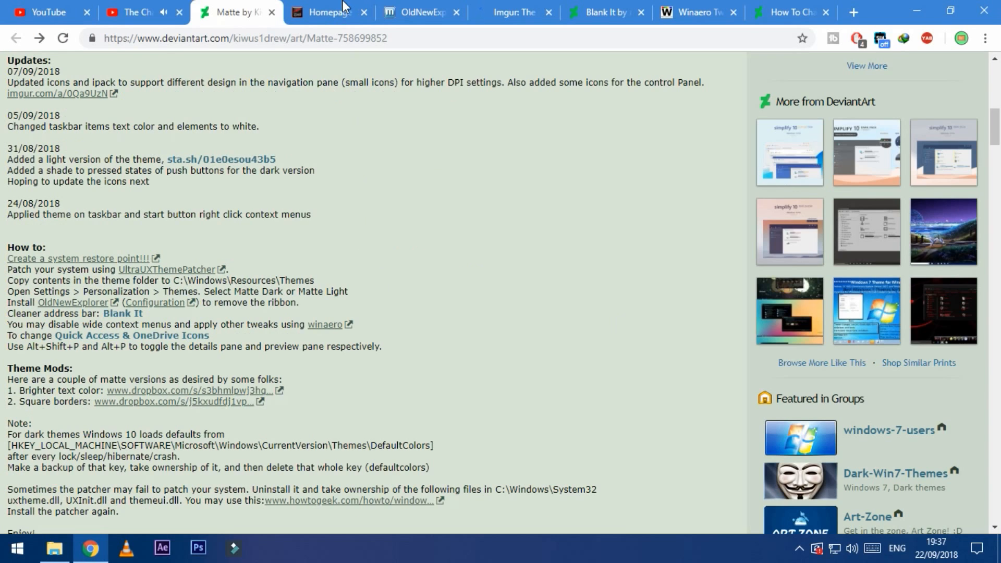
{"action": "left_click", "coordinate": [696, 12]}
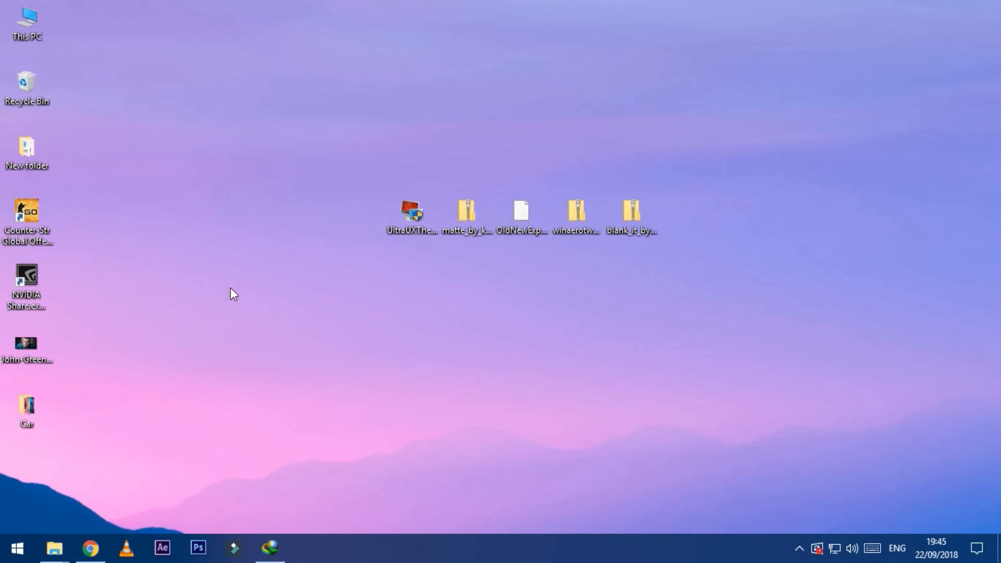
{"action": "mouse_move", "coordinate": [219, 147]}
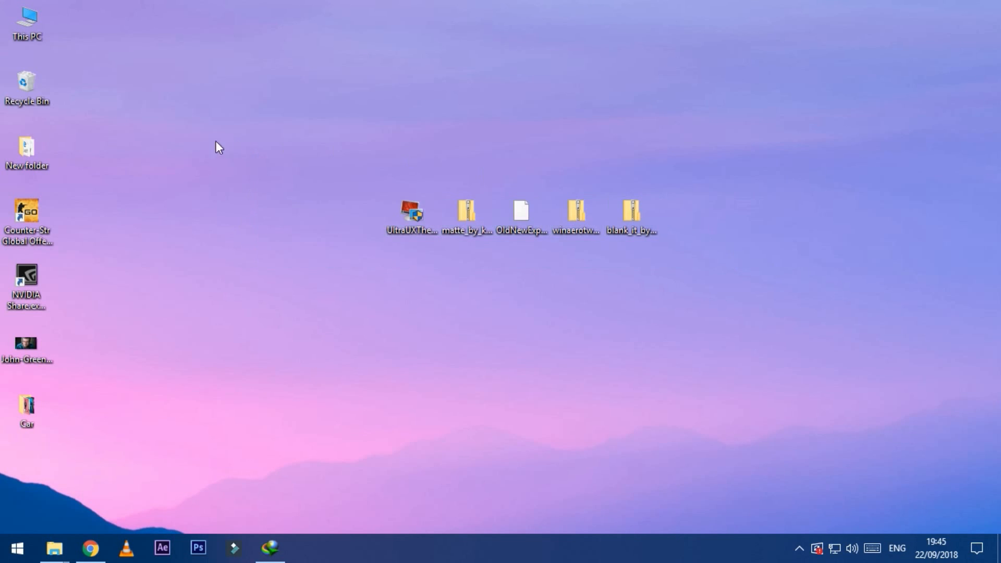
{"action": "mouse_move", "coordinate": [288, 241]}
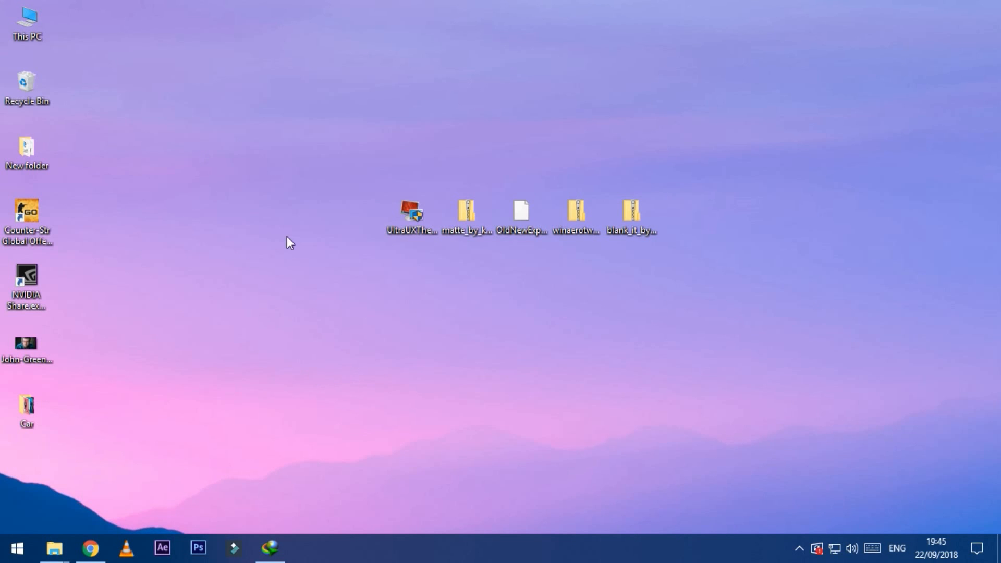
- Search Start for 'restore' to reach Create a restore point
{"action": "type", "text": "re"}
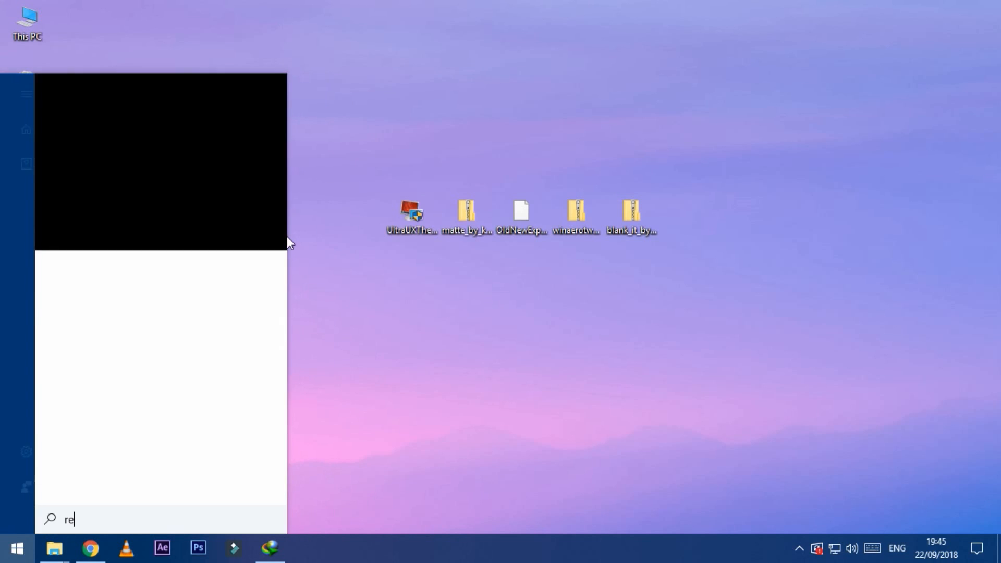
{"action": "type", "text": "store"}
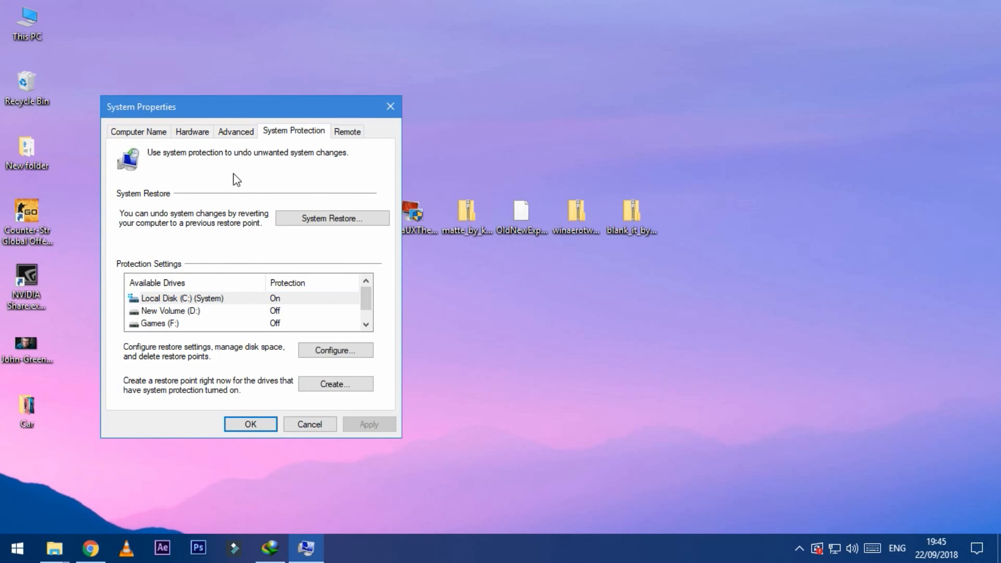
{"action": "mouse_move", "coordinate": [287, 313]}
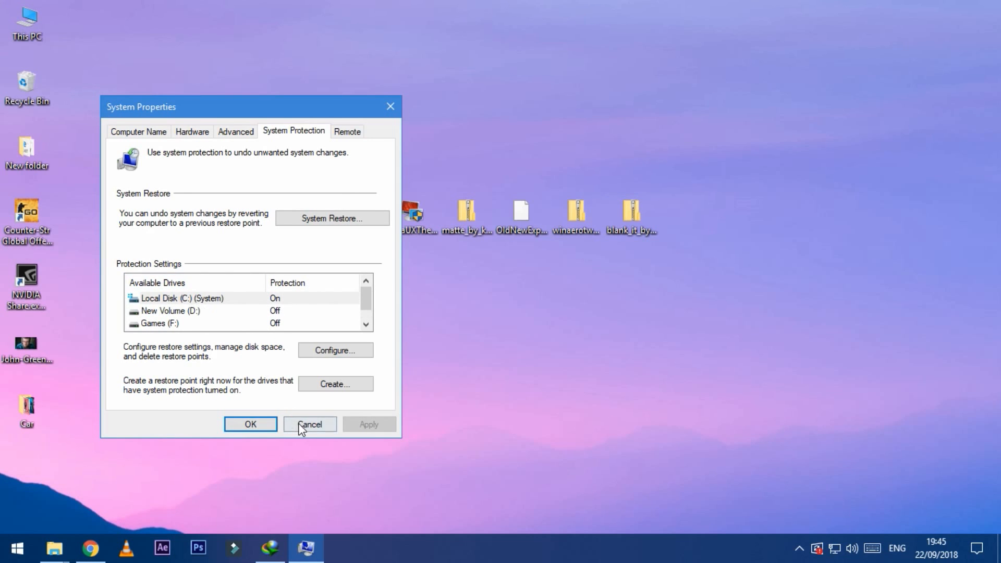
- Create the 'Theme Matt' restore point on System Protection, then close System Properties
{"action": "left_click", "coordinate": [310, 424]}
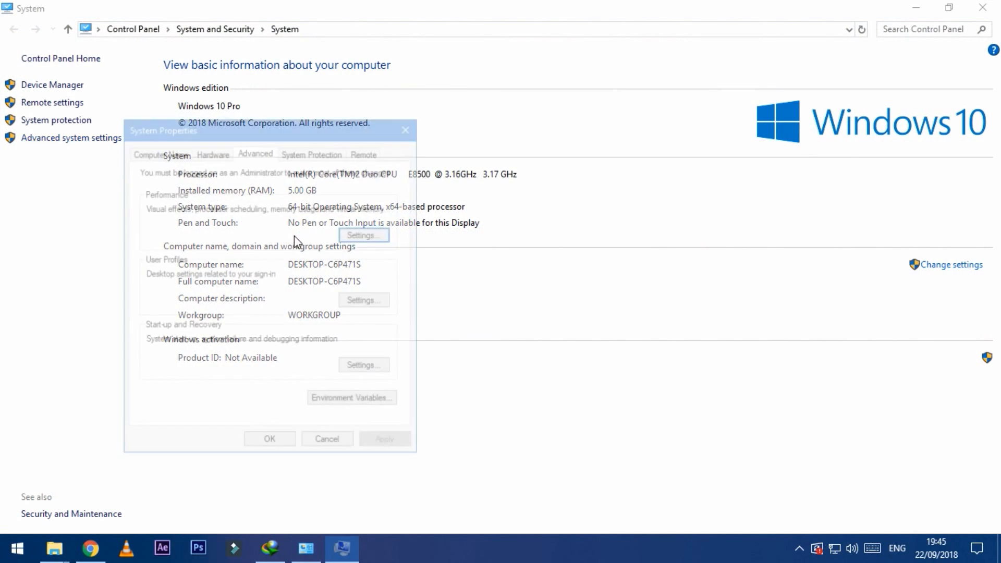
{"action": "left_click", "coordinate": [255, 152]}
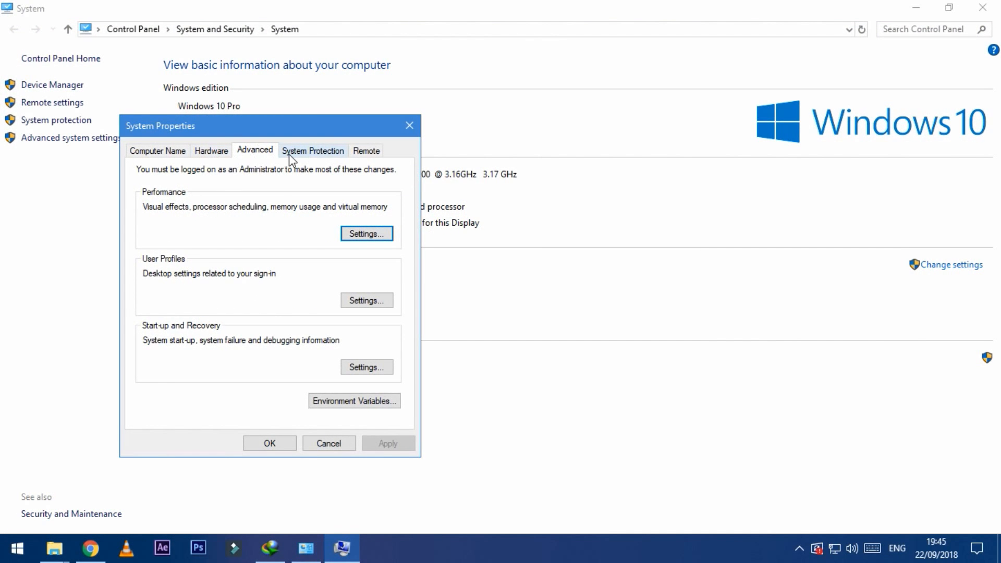
{"action": "left_click", "coordinate": [312, 150]}
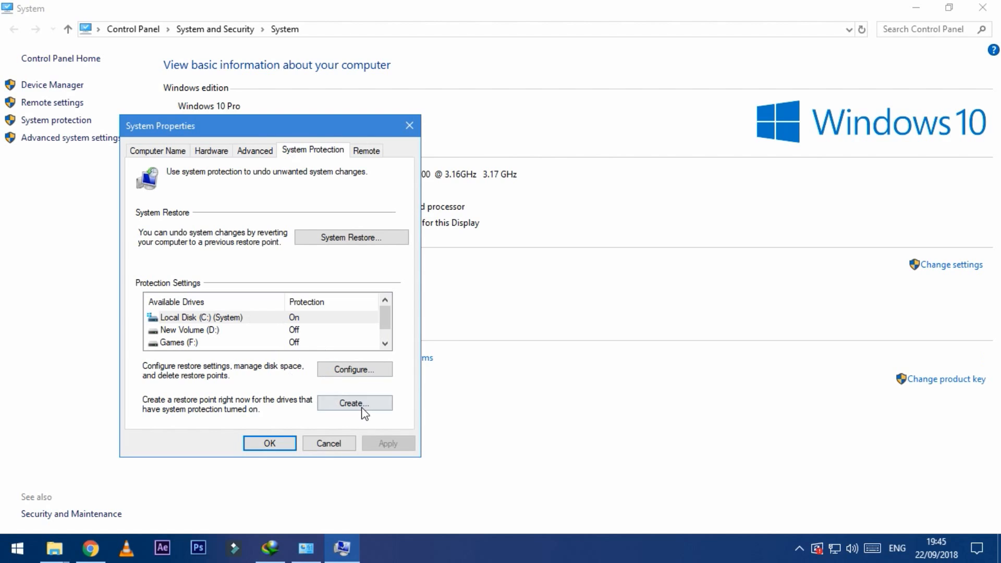
{"action": "left_click", "coordinate": [355, 403]}
{"action": "type", "text": "Theme Matt"}
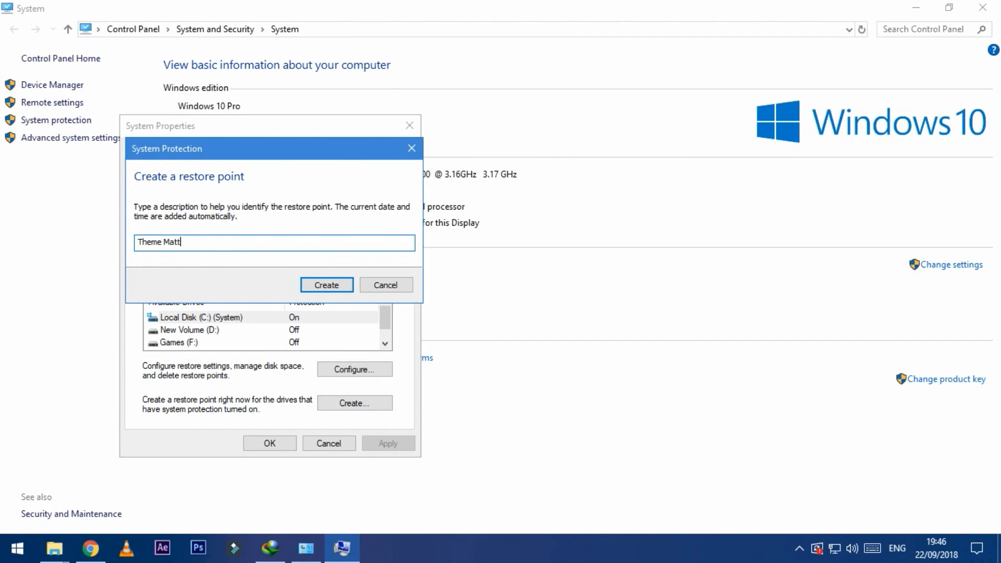
{"action": "left_click", "coordinate": [327, 284]}
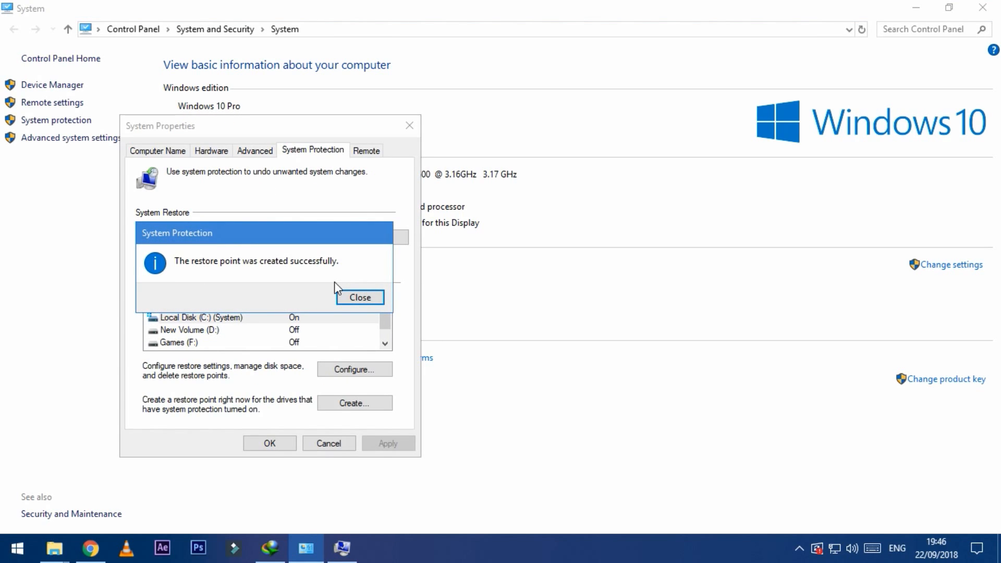
{"action": "left_click", "coordinate": [359, 297]}
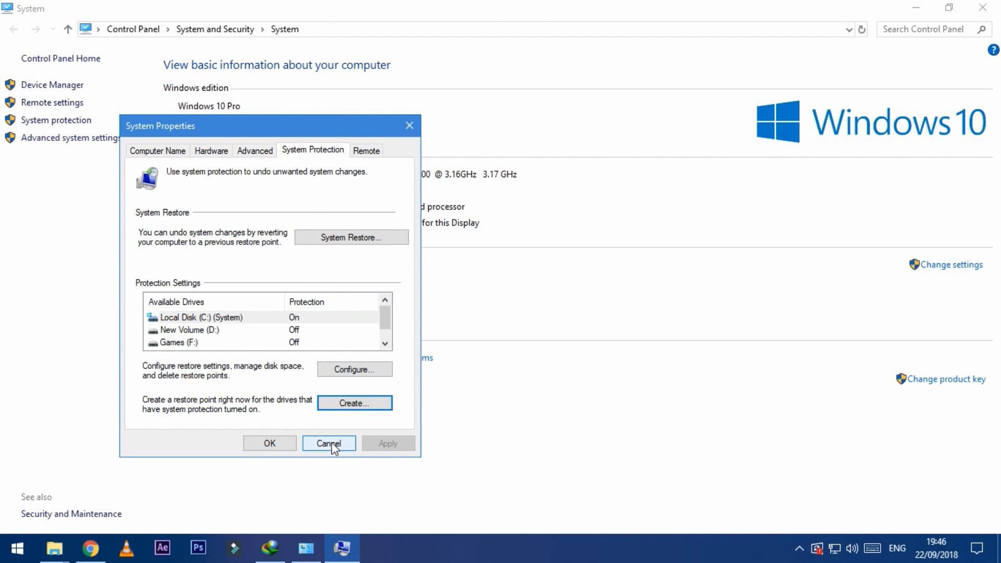
{"action": "left_click", "coordinate": [328, 443]}
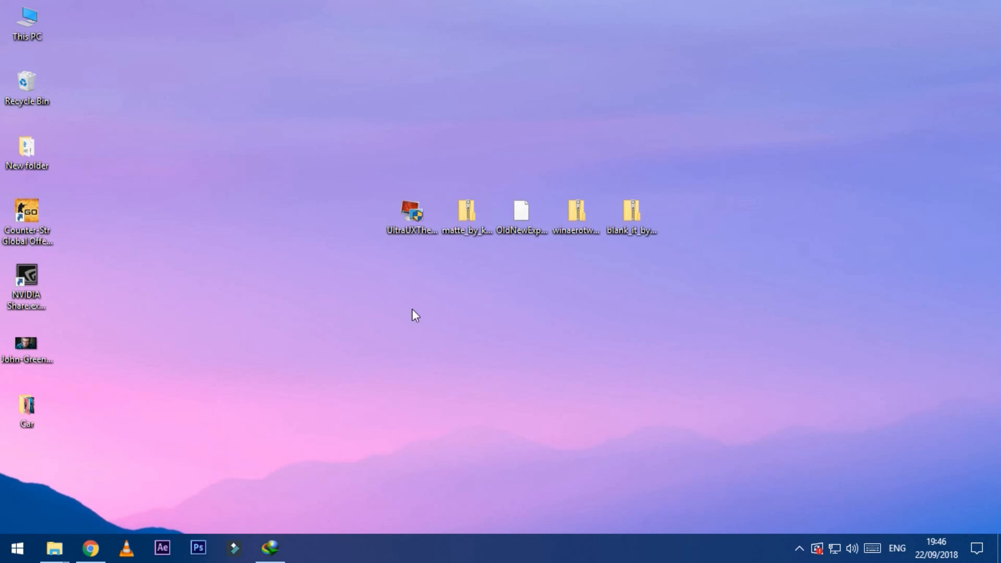
- Launch UltraUXThemePatcher, approve UAC, accept the license and step through to finish
{"action": "double_click", "coordinate": [412, 216]}
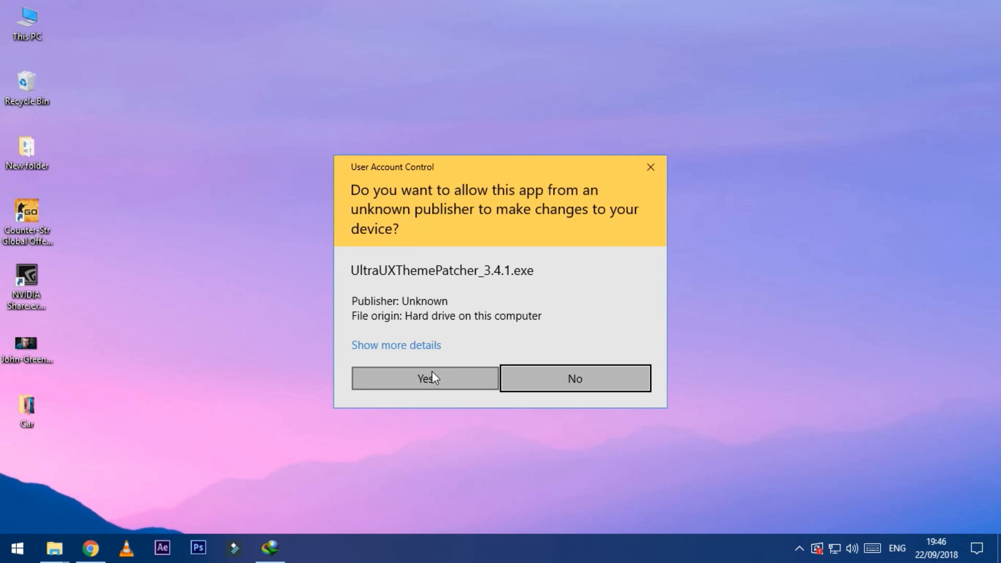
{"action": "left_click", "coordinate": [425, 377]}
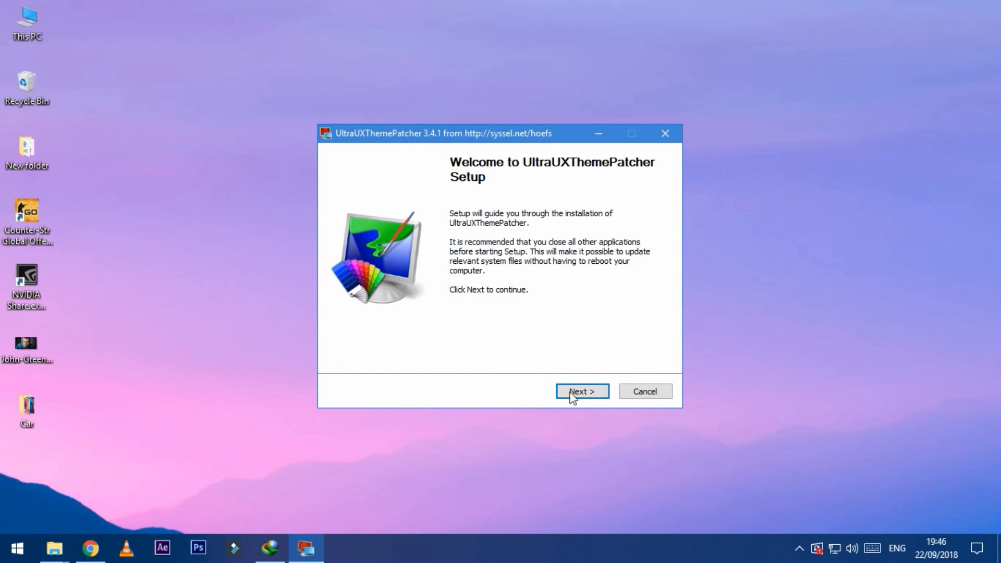
{"action": "left_click", "coordinate": [580, 390]}
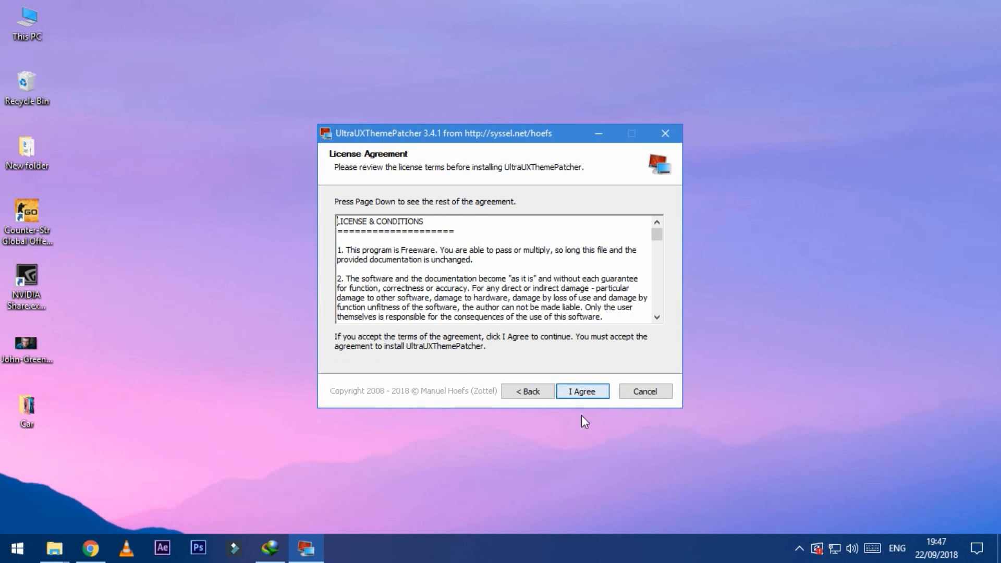
{"action": "left_click", "coordinate": [580, 391]}
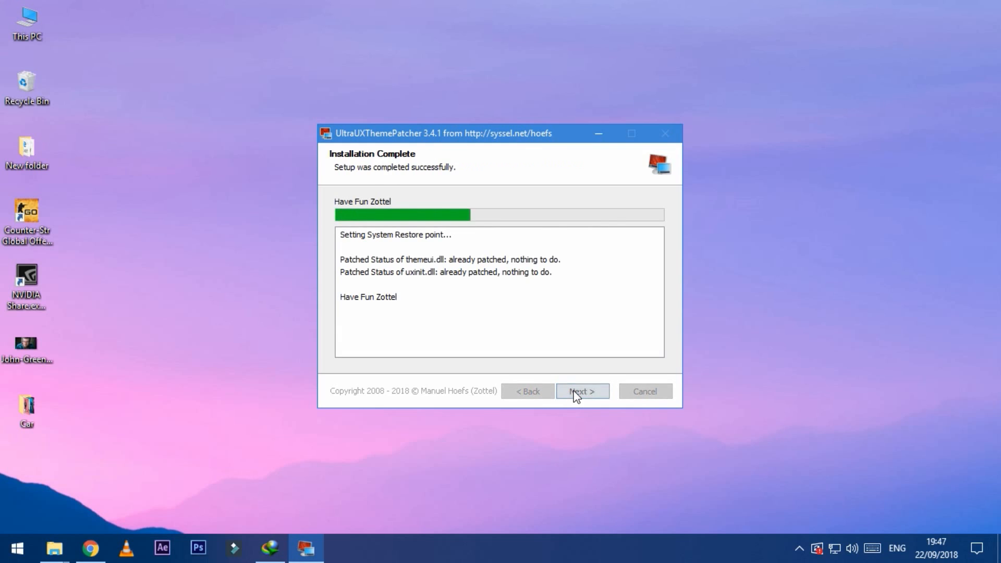
{"action": "left_click", "coordinate": [581, 390]}
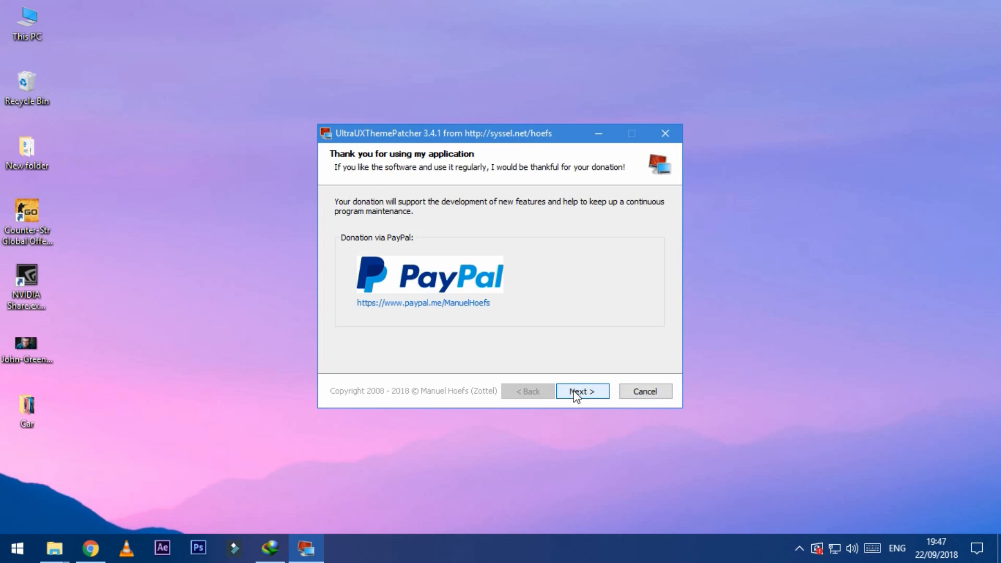
{"action": "left_click", "coordinate": [582, 390]}
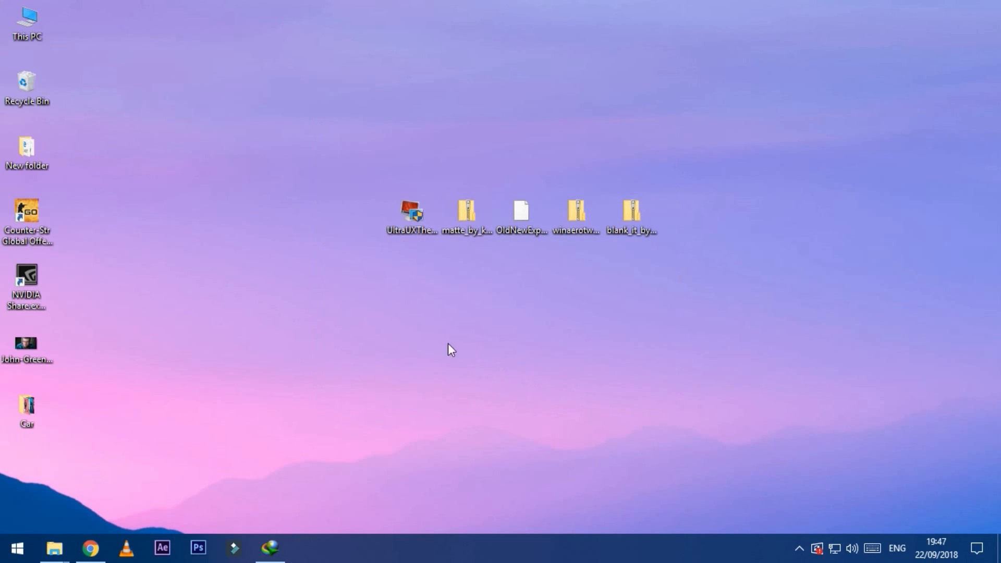
- Extract the Matte archive to the desktop with 7-Zip
{"action": "right_click", "coordinate": [466, 214]}
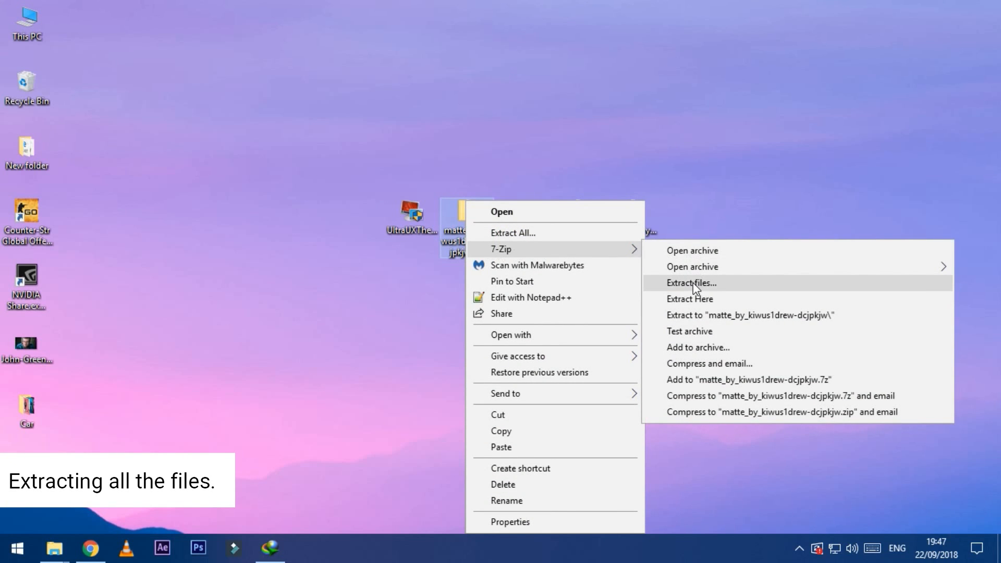
{"action": "left_click", "coordinate": [690, 282]}
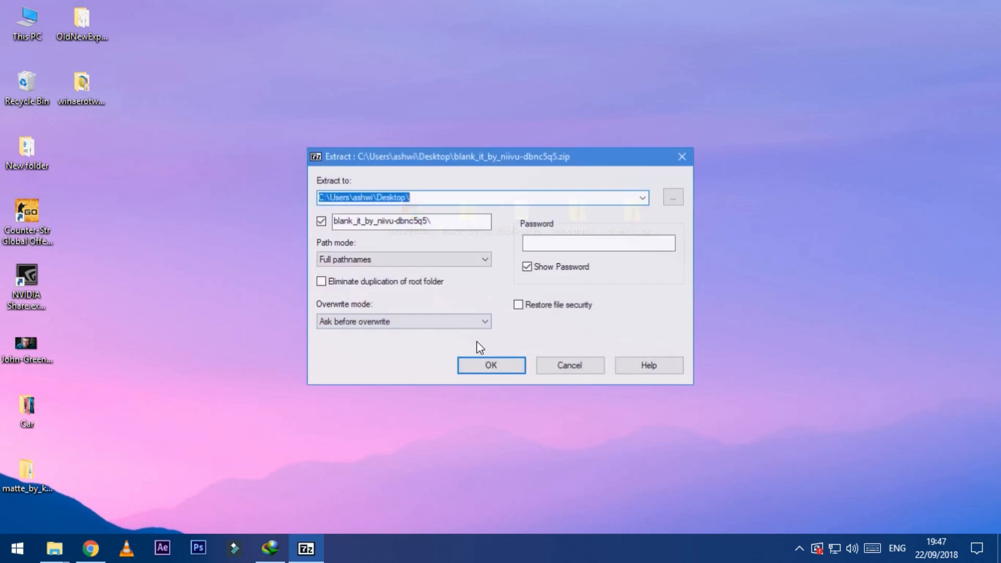
{"action": "left_click", "coordinate": [490, 364]}
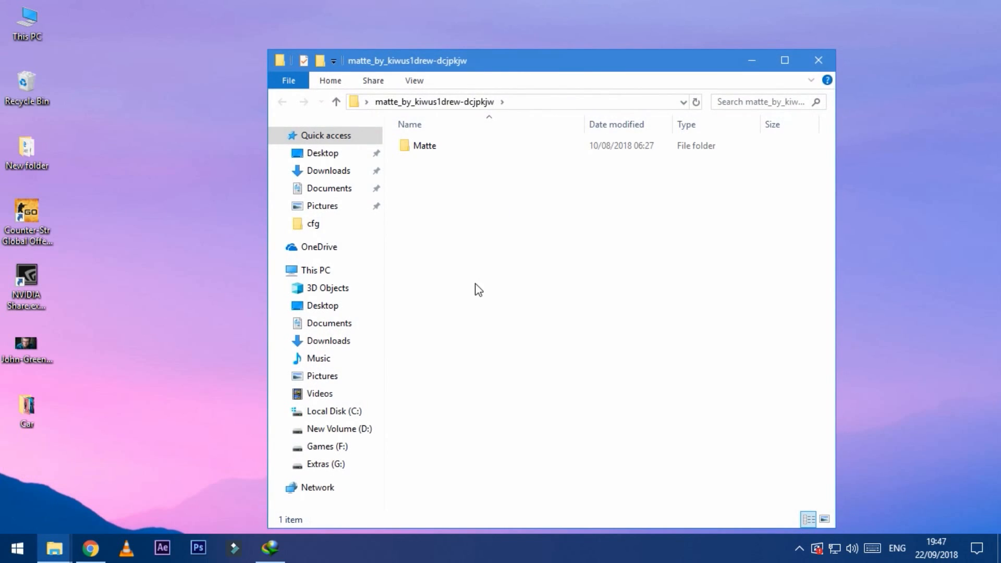
- Open Matte > Theme(1703,1709,1803 Supported) > Theme in large icons view
{"action": "double_click", "coordinate": [424, 146]}
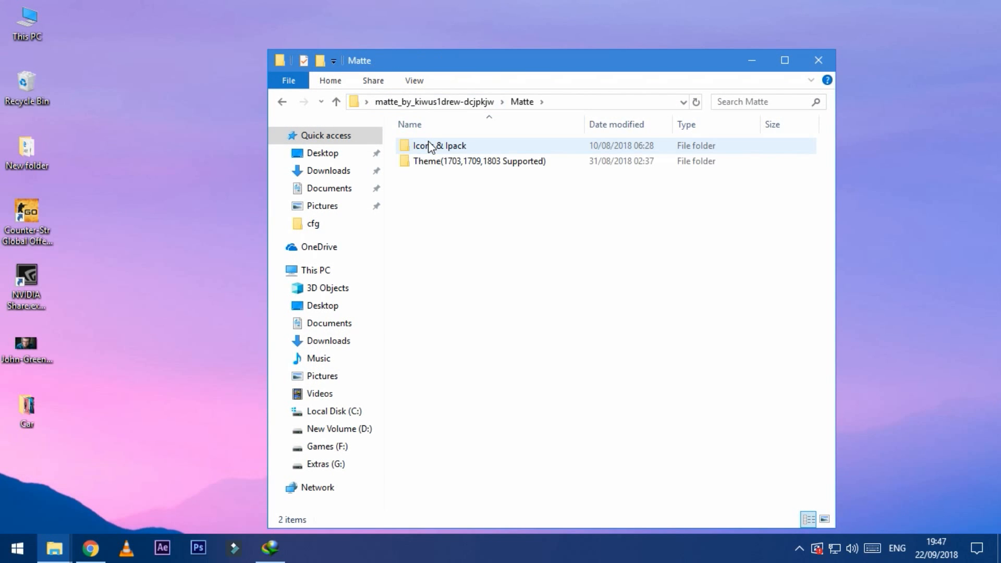
{"action": "left_click", "coordinate": [824, 519]}
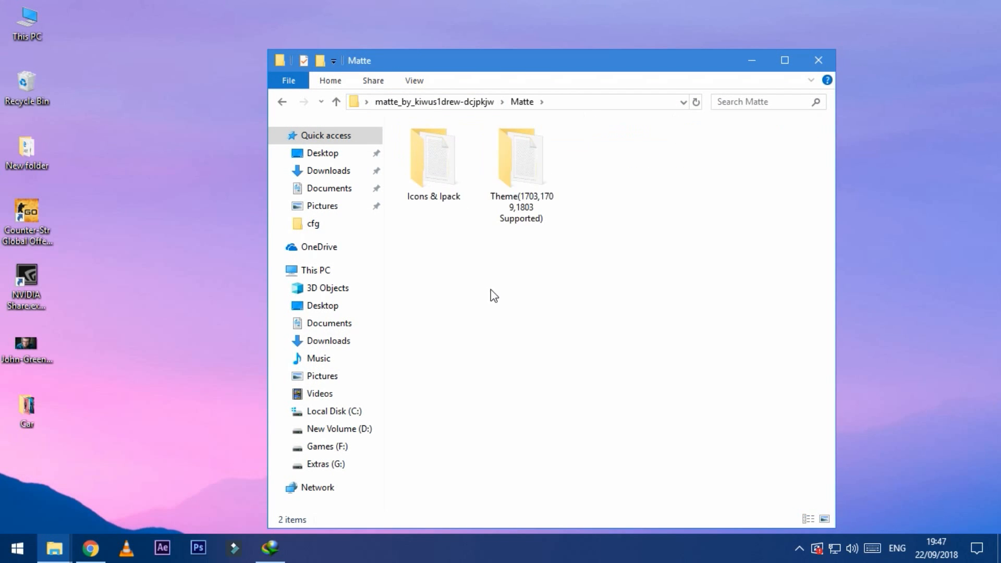
{"action": "double_click", "coordinate": [520, 156]}
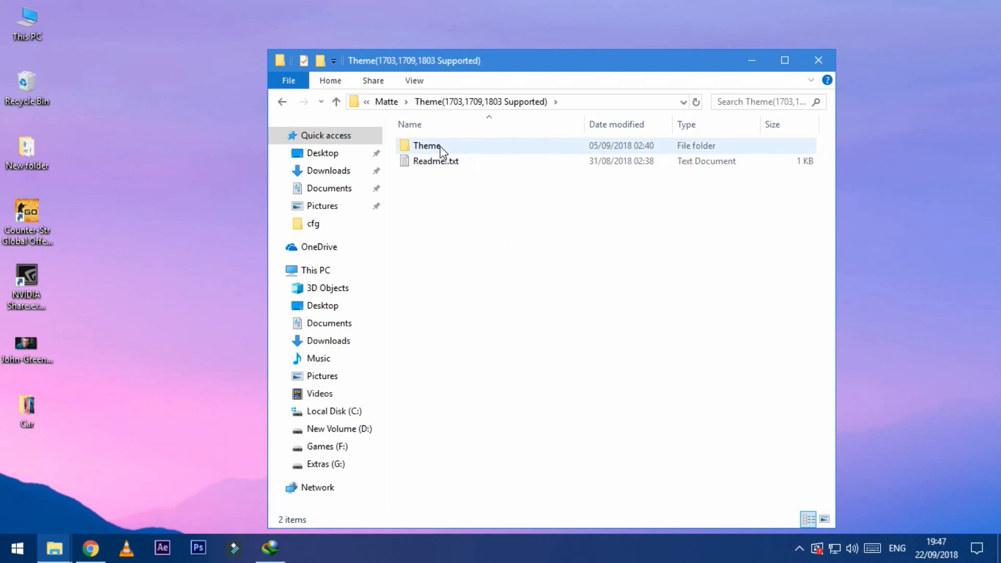
{"action": "double_click", "coordinate": [426, 145]}
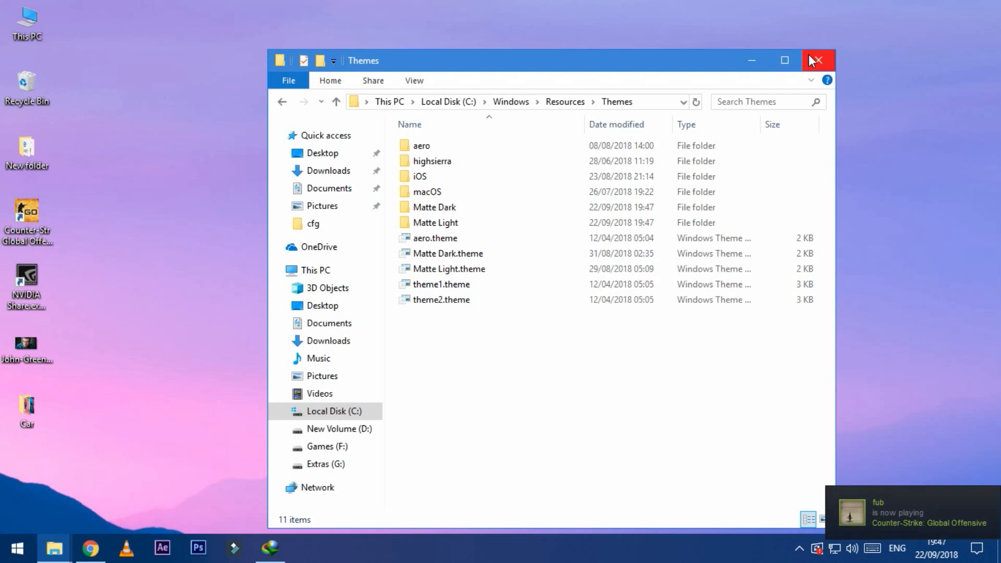
- In the Icons & Ipack folder, rename Matte.ee to Matte.exe and run it
{"action": "left_click", "coordinate": [818, 60]}
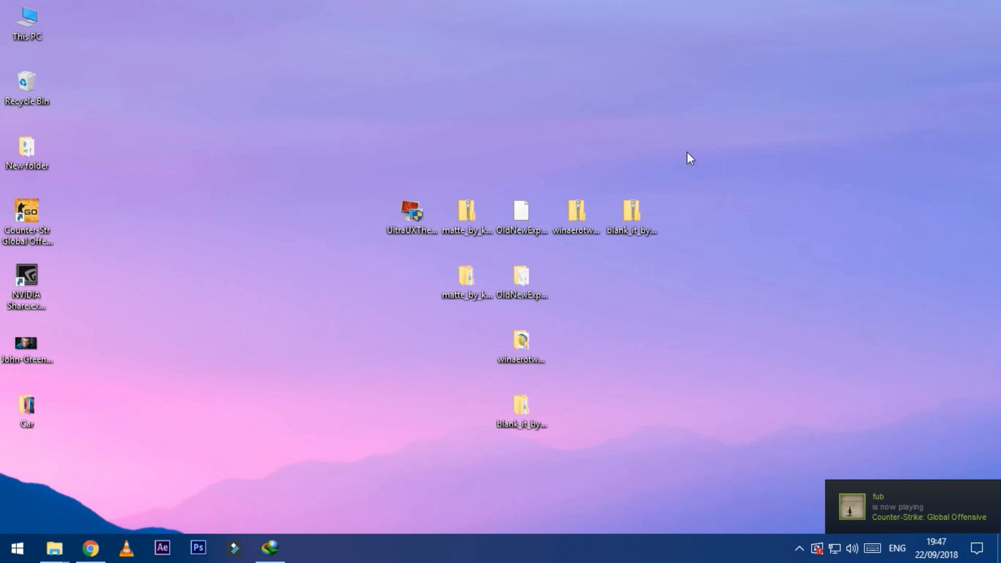
{"action": "double_click", "coordinate": [467, 279]}
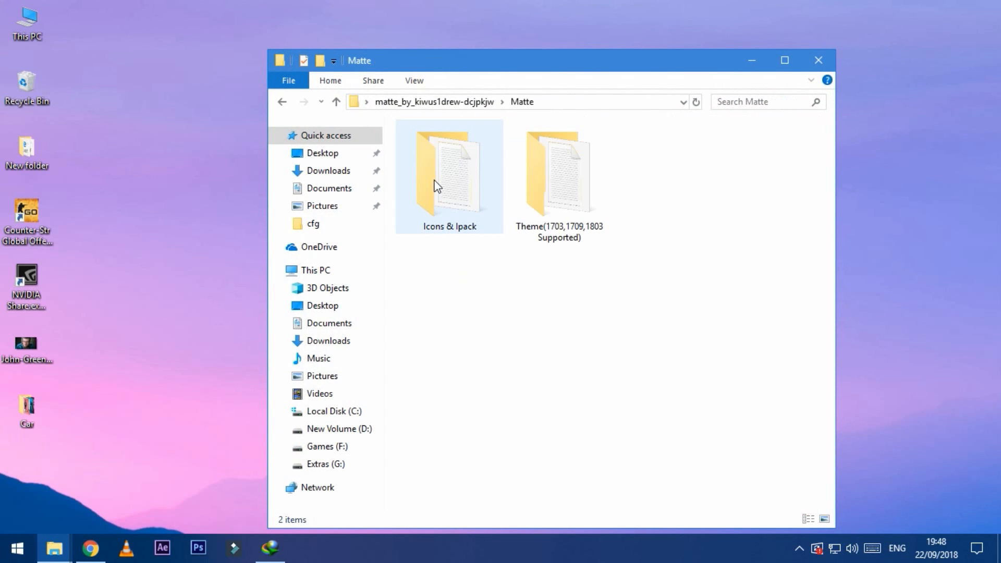
{"action": "double_click", "coordinate": [449, 170]}
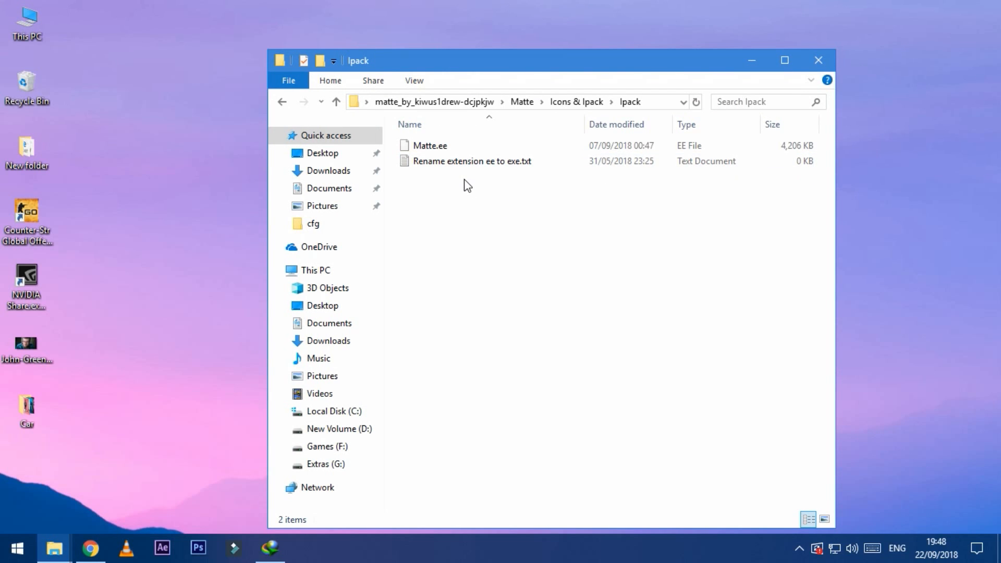
{"action": "left_click", "coordinate": [824, 518]}
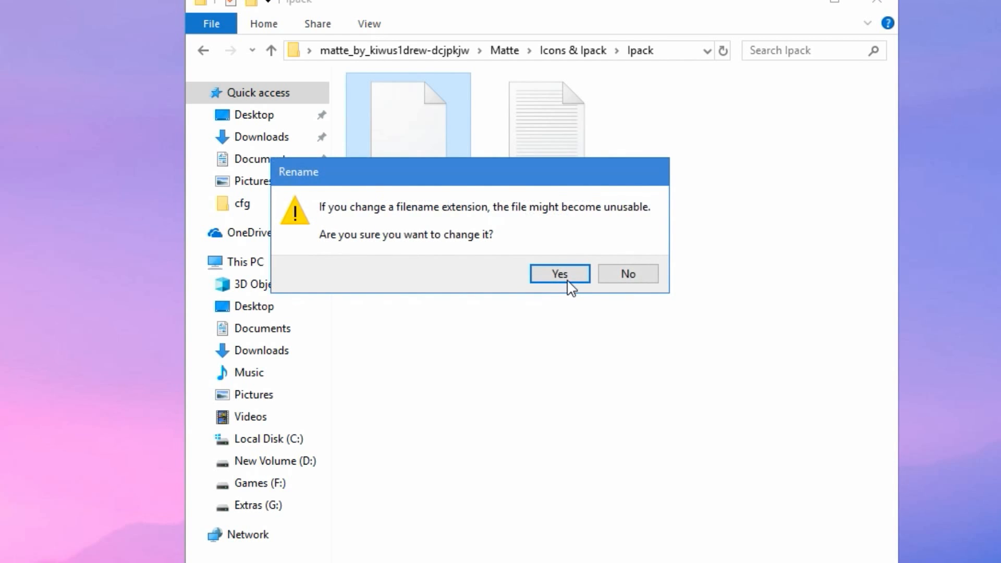
{"action": "left_click", "coordinate": [558, 273]}
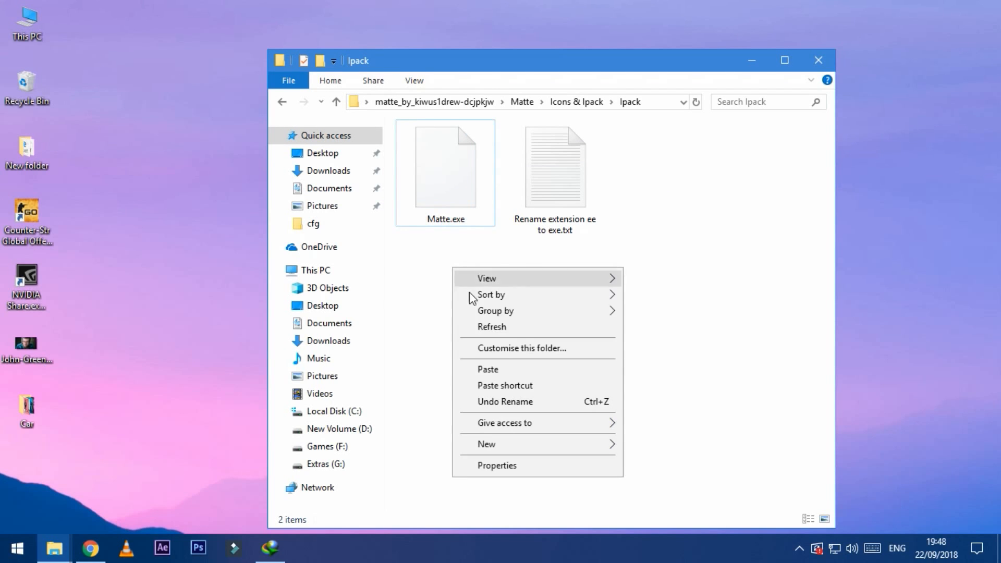
{"action": "double_click", "coordinate": [444, 166]}
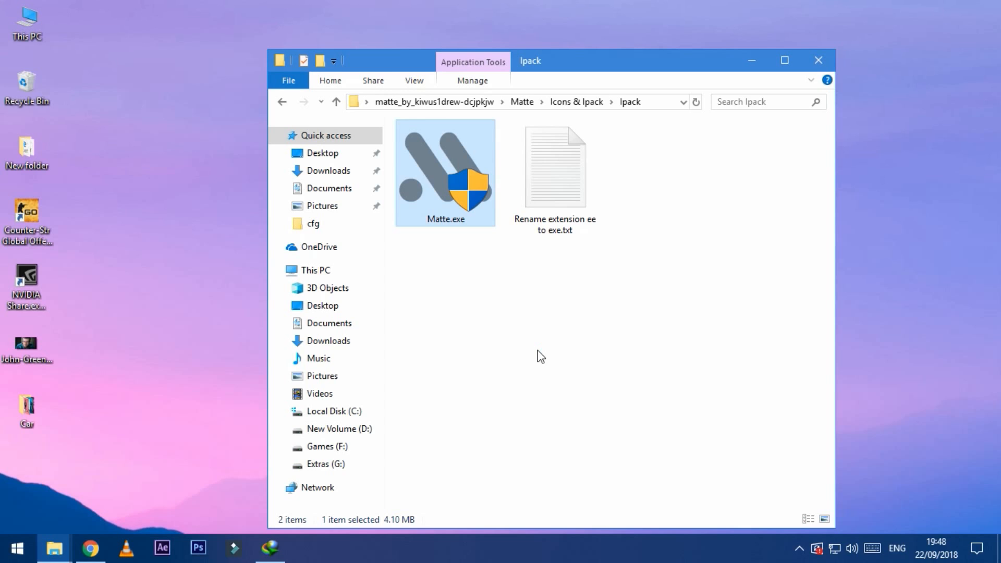
{"action": "double_click", "coordinate": [444, 173]}
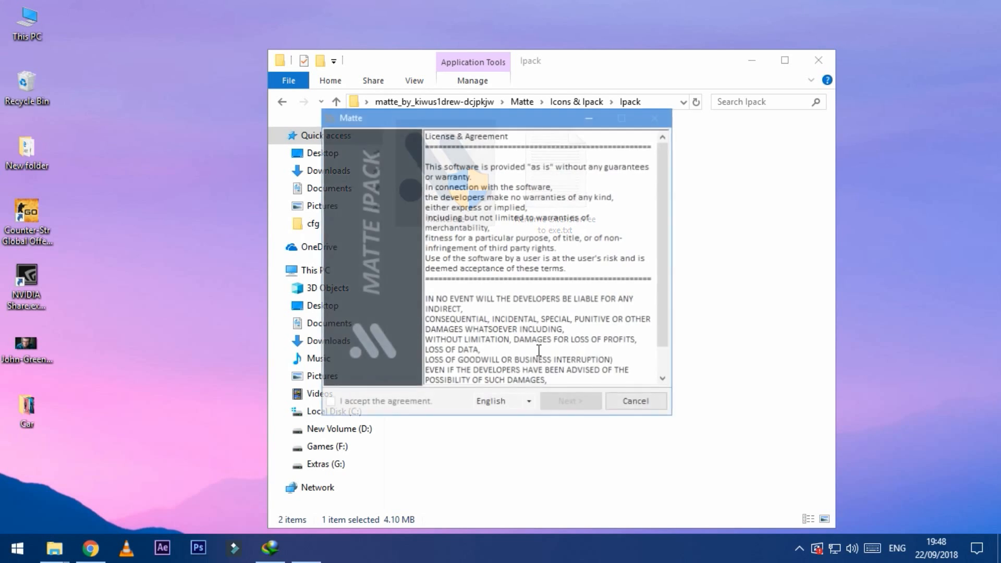
- Accept the license, patch all files, decline a restore point, and finish
{"action": "left_click", "coordinate": [329, 402]}
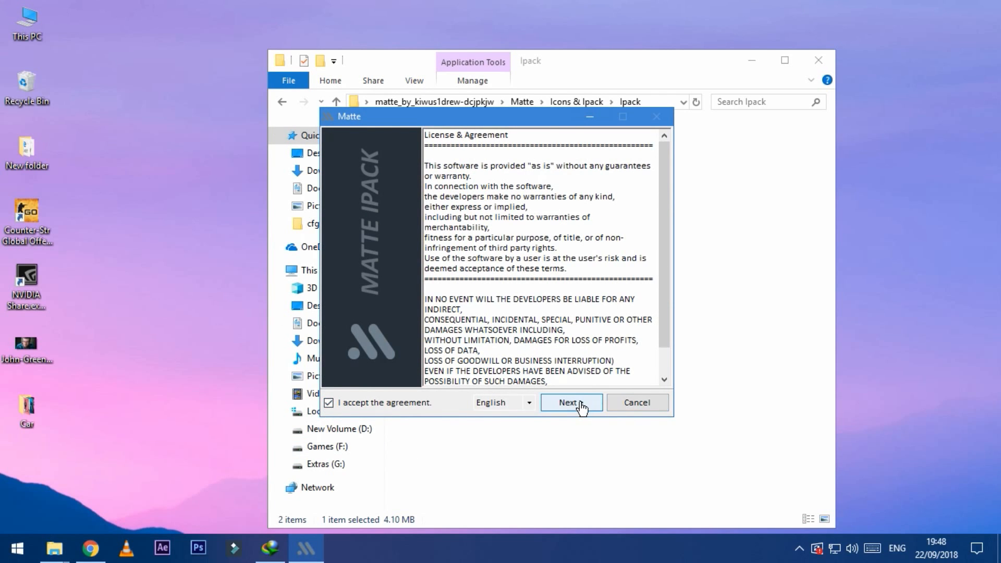
{"action": "left_click", "coordinate": [570, 402]}
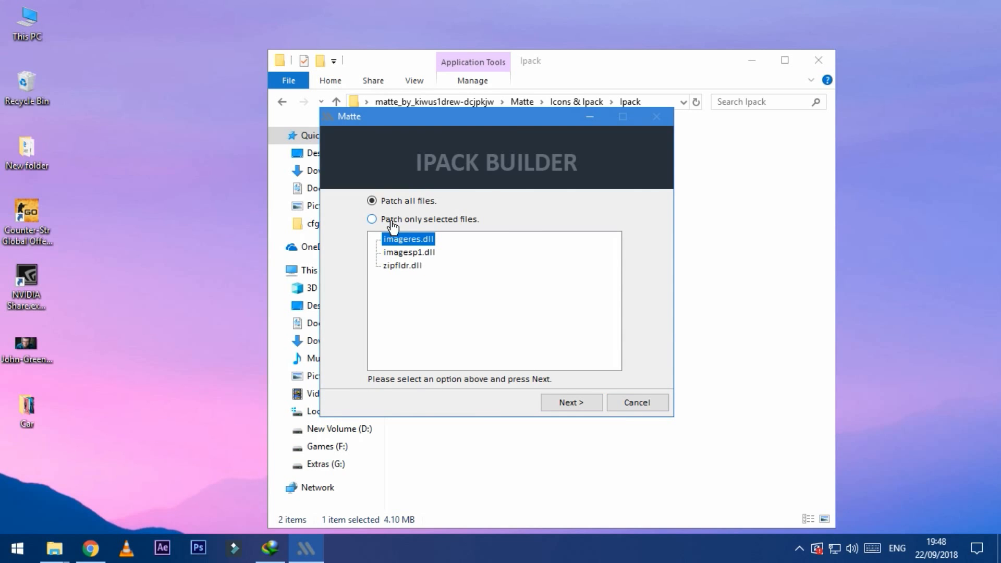
{"action": "left_click", "coordinate": [569, 402]}
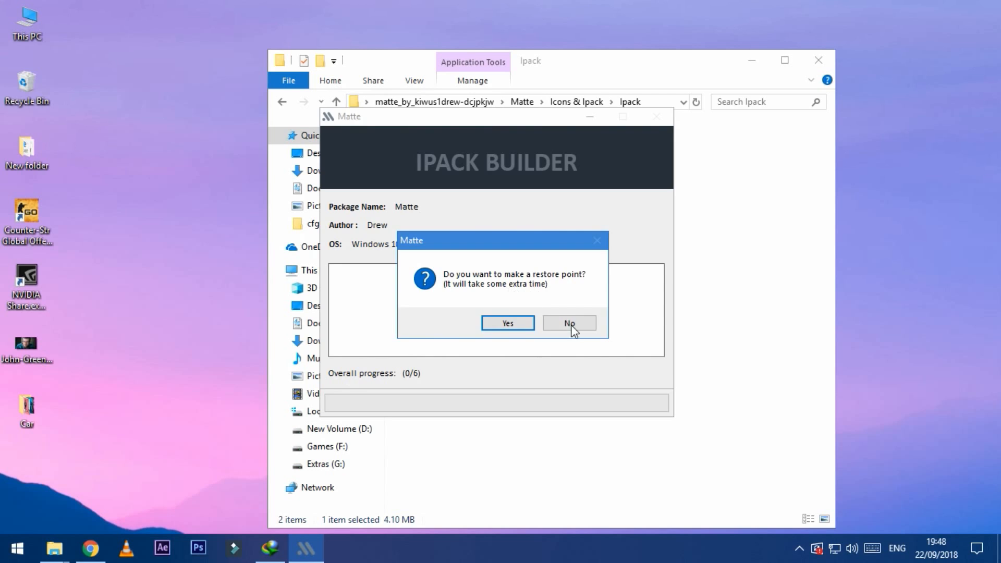
{"action": "left_click", "coordinate": [568, 322]}
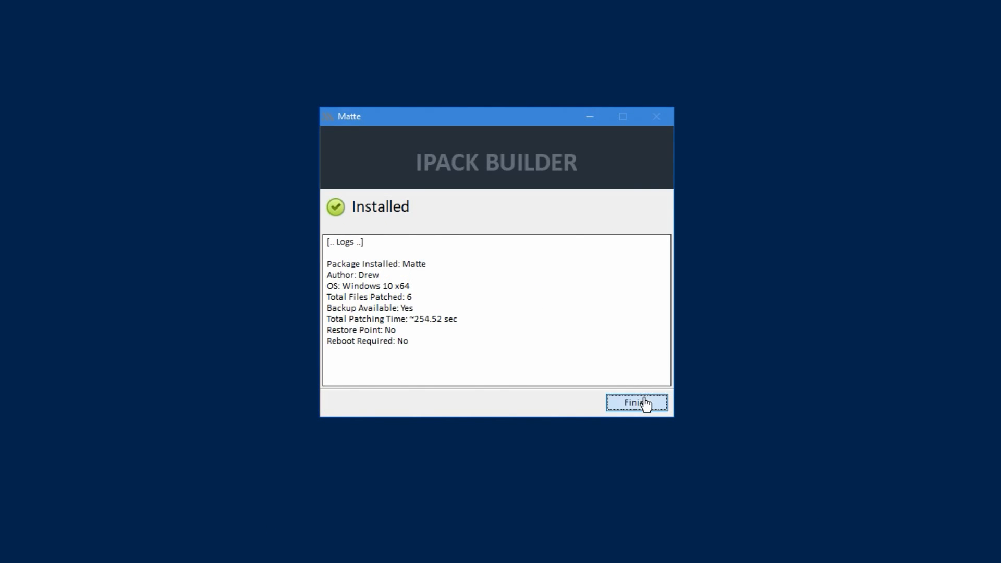
{"action": "left_click", "coordinate": [636, 402]}
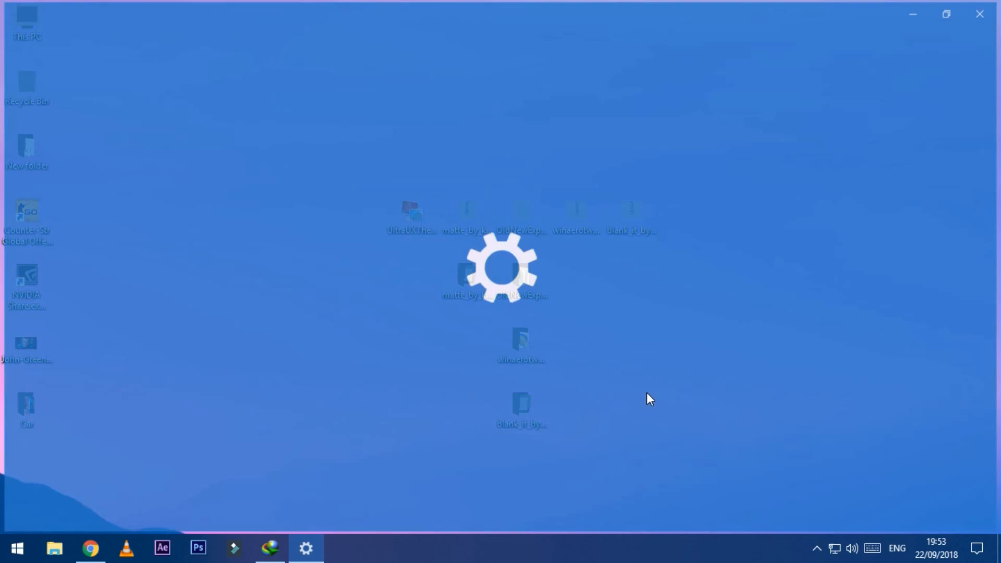
- Open the Themes page in Personalisation and choose Matte Dark
{"action": "left_click", "coordinate": [306, 548]}
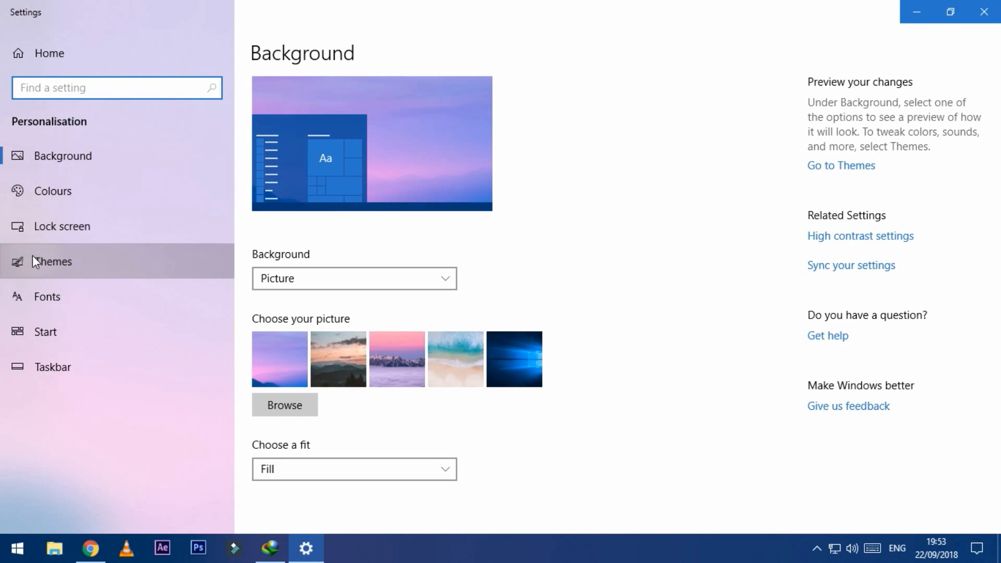
{"action": "left_click", "coordinate": [51, 261]}
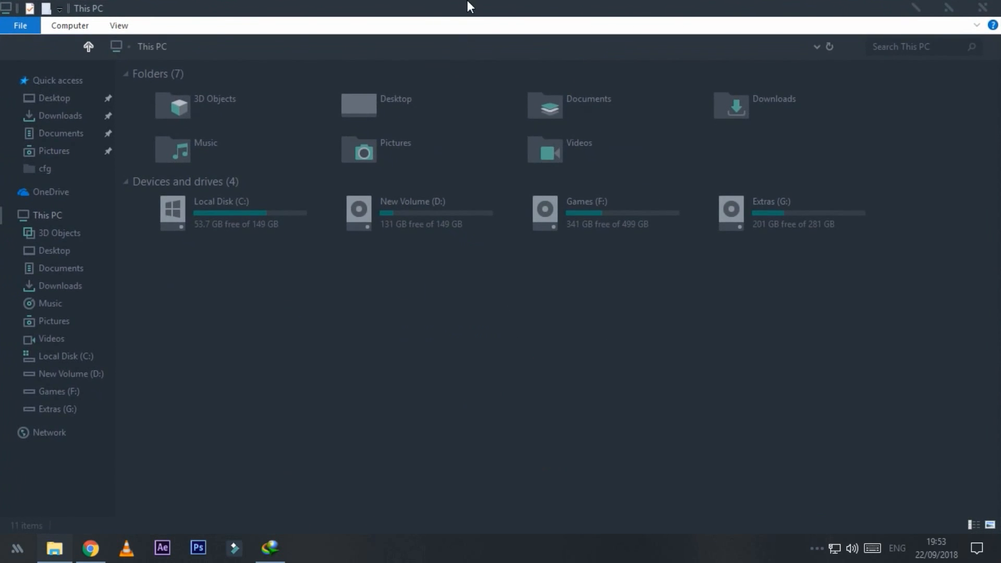
- Run OldNewExplorerCfg.exe from the OldNewExplorer folder
{"action": "left_click", "coordinate": [949, 8]}
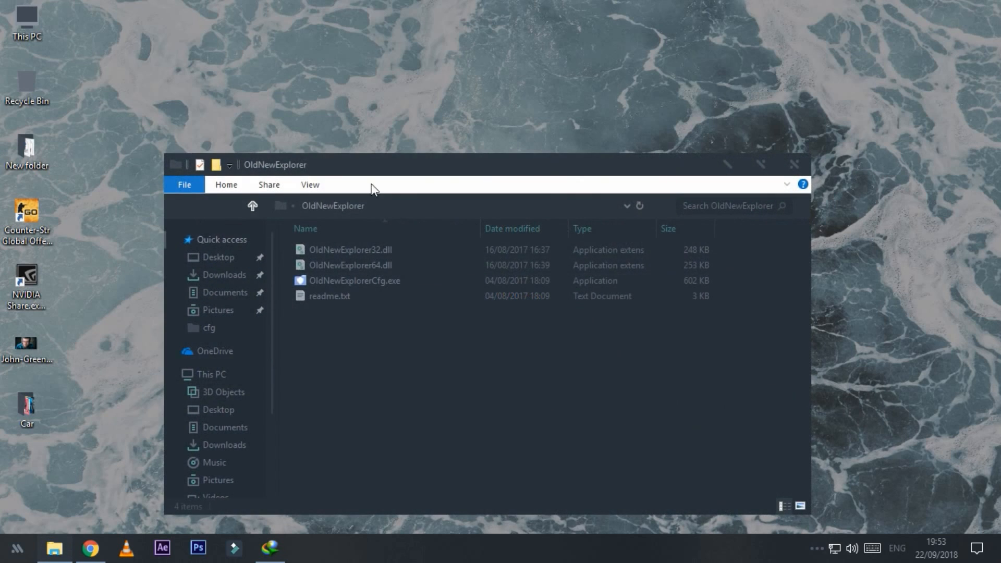
{"action": "left_click", "coordinate": [799, 505]}
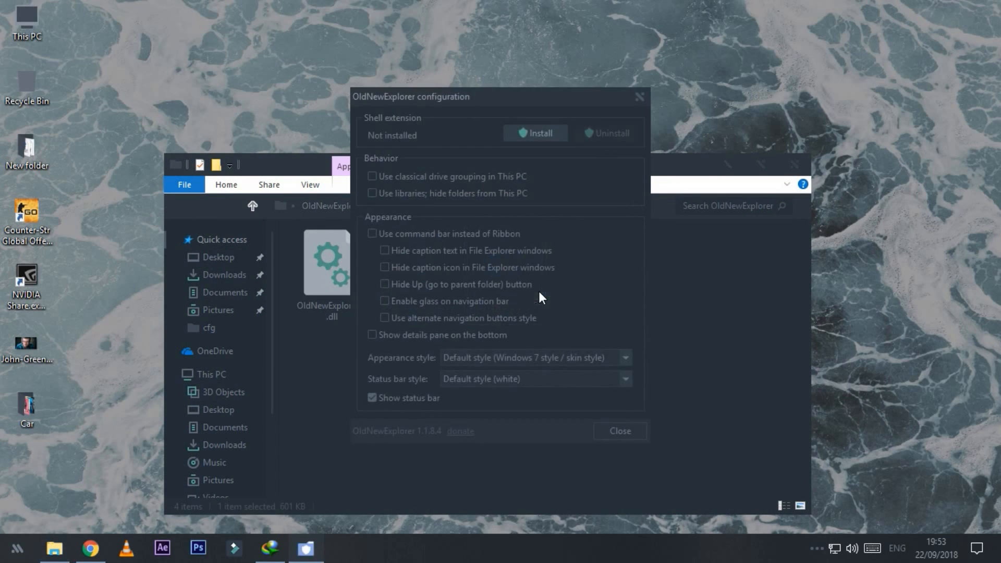
- Install the OldNewExplorer shell extension with UAC approval, then close the configuration window
{"action": "left_click", "coordinate": [535, 133]}
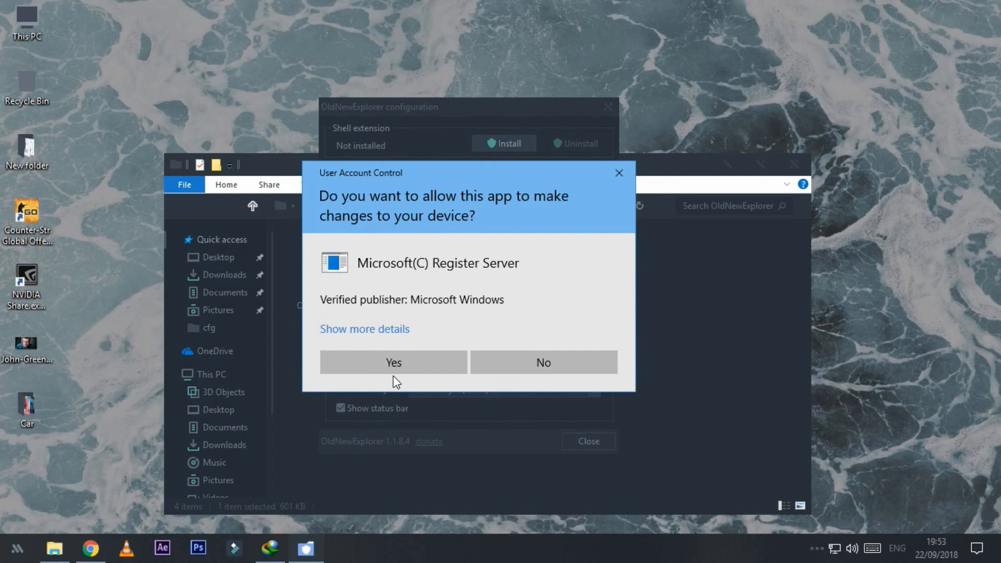
{"action": "left_click", "coordinate": [393, 361]}
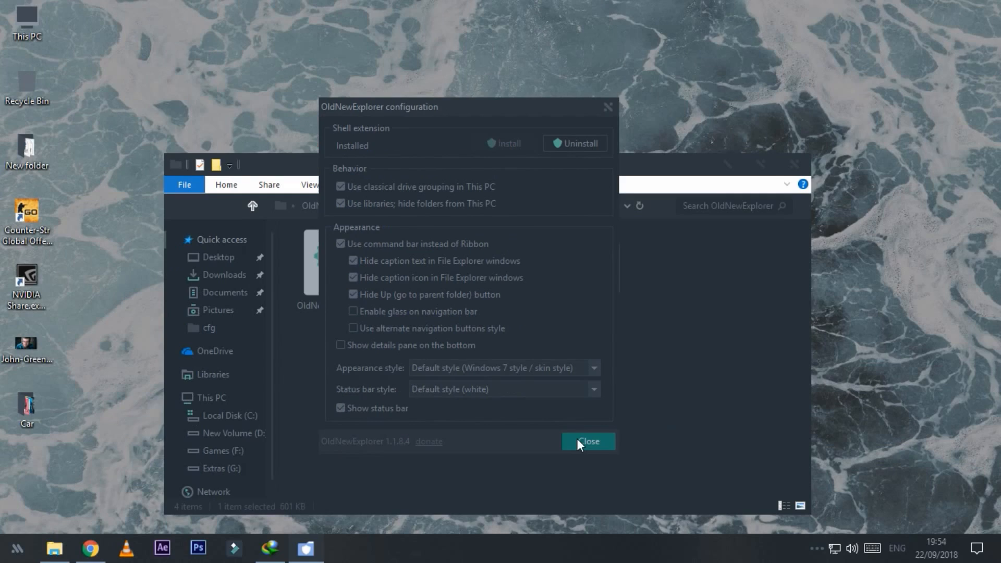
{"action": "left_click_drag", "start_coordinate": [447, 106], "coordinate": [474, 88]}
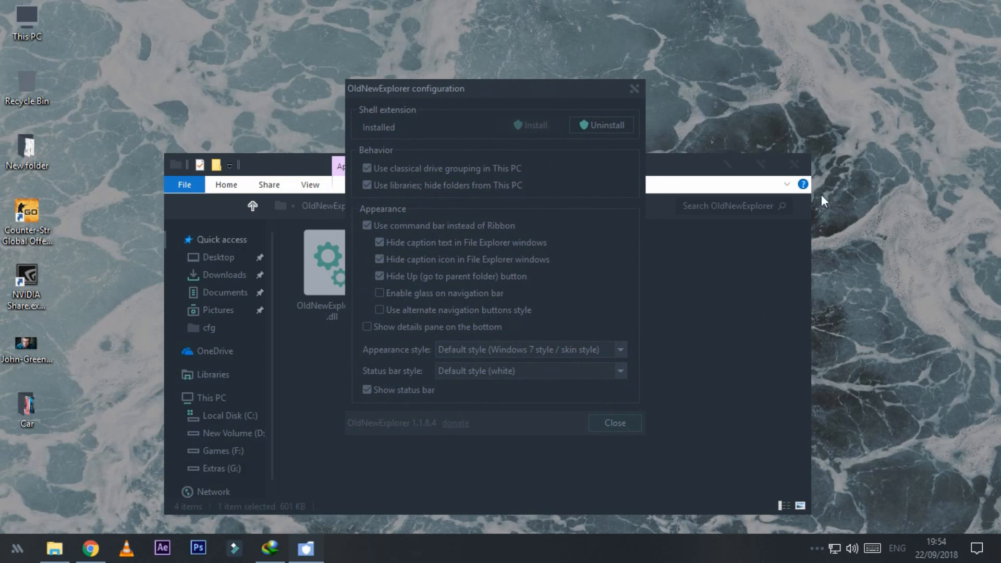
{"action": "left_click", "coordinate": [614, 423]}
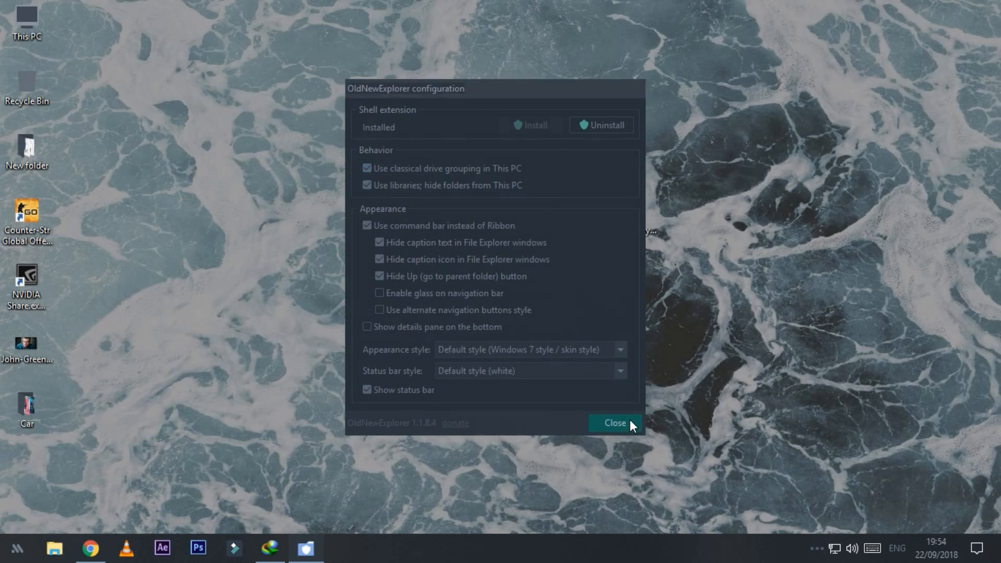
{"action": "left_click", "coordinate": [613, 423]}
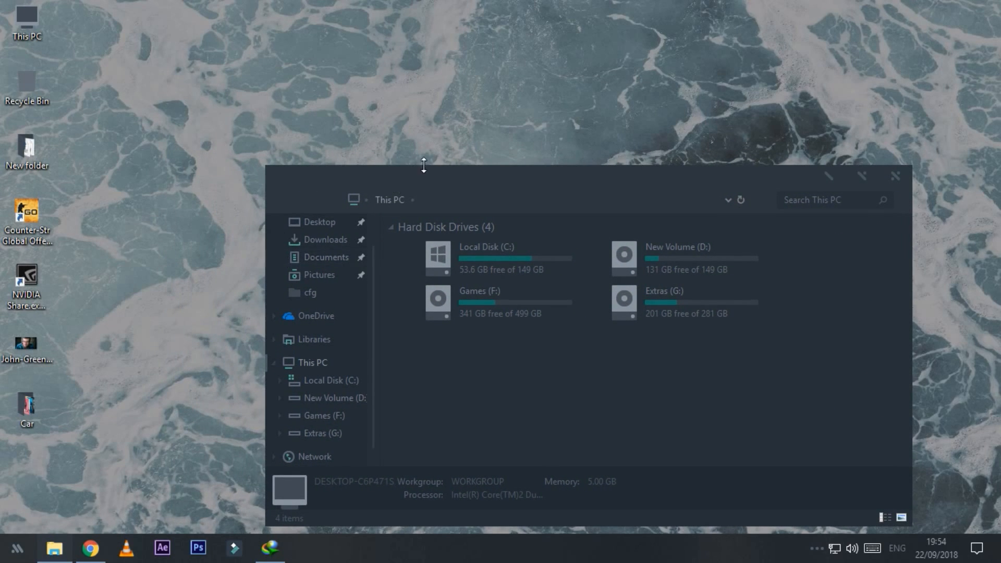
- Close This PC and open the blank_it_by_niivu-dbnc5q5 > Blank It folder
{"action": "left_click", "coordinate": [895, 177]}
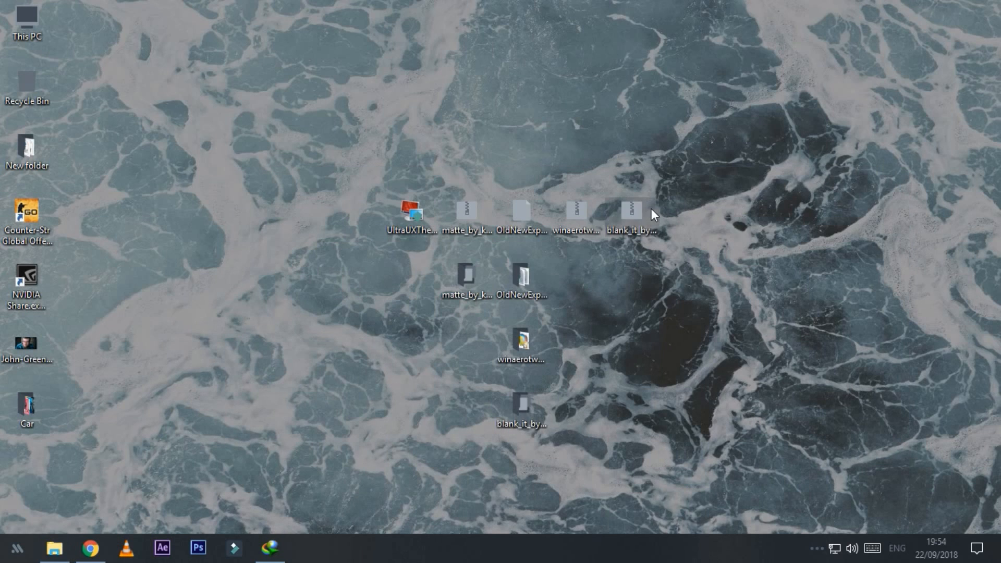
{"action": "double_click", "coordinate": [521, 409]}
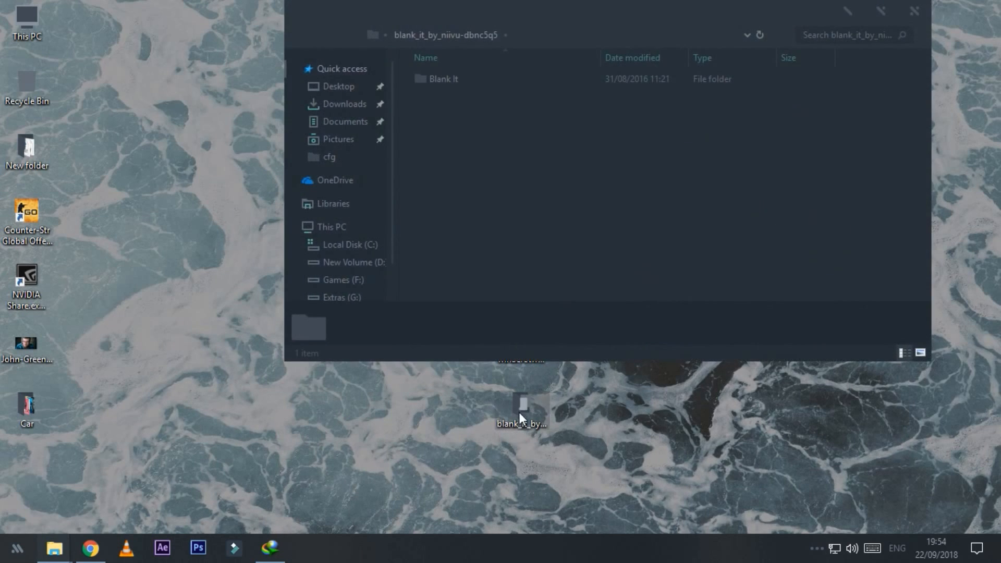
{"action": "double_click", "coordinate": [443, 79]}
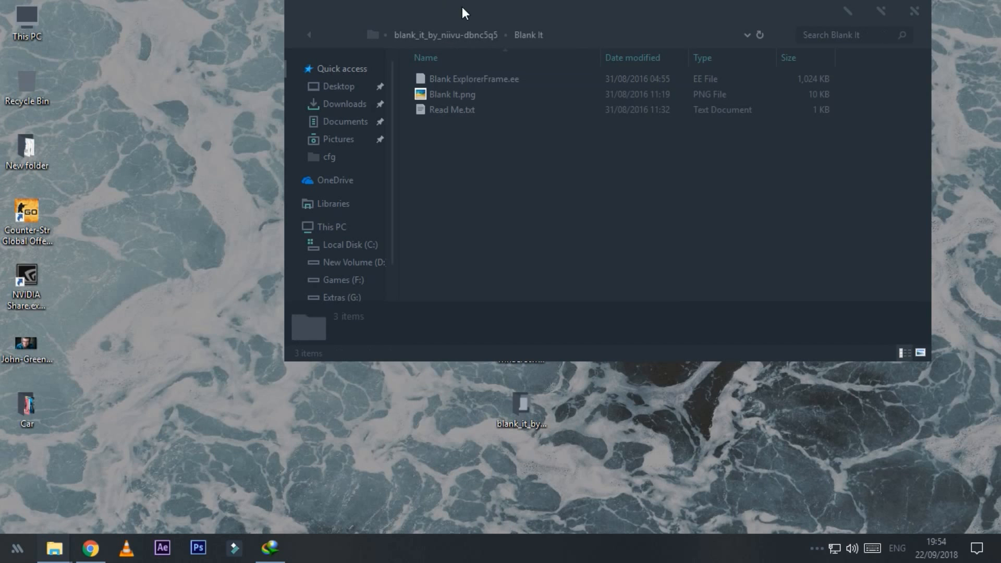
- Rename Blank ExplorerFrame.ee to Blank ExplorerFrame.exe and launch it
{"action": "right_click", "coordinate": [473, 79]}
{"action": "type", "text": "x"}
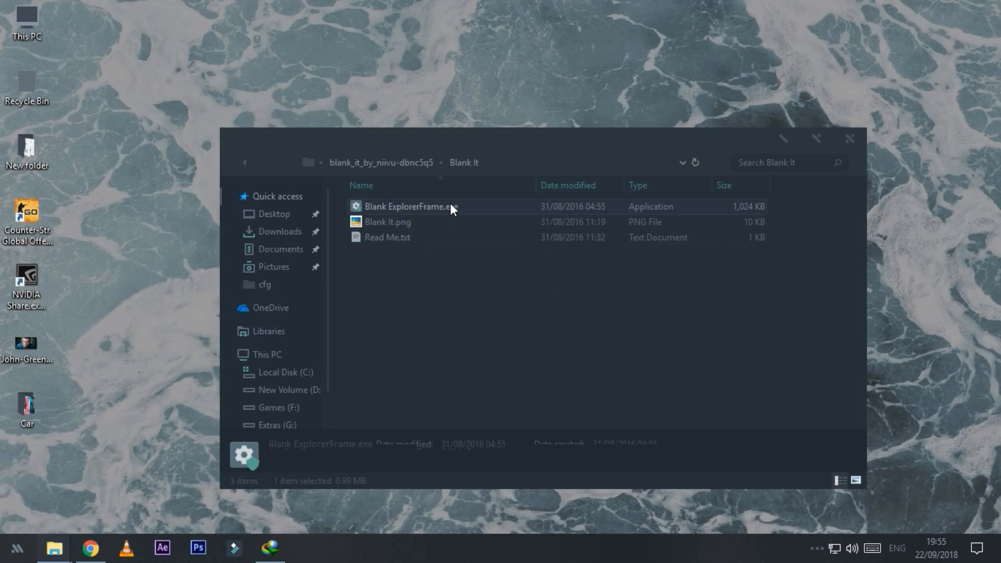
{"action": "double_click", "coordinate": [411, 206]}
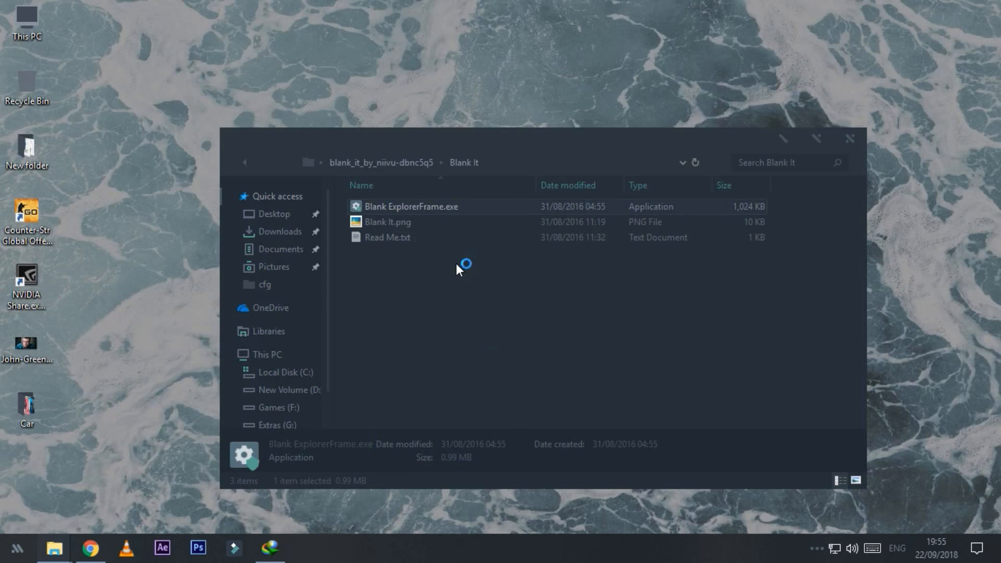
{"action": "double_click", "coordinate": [412, 206]}
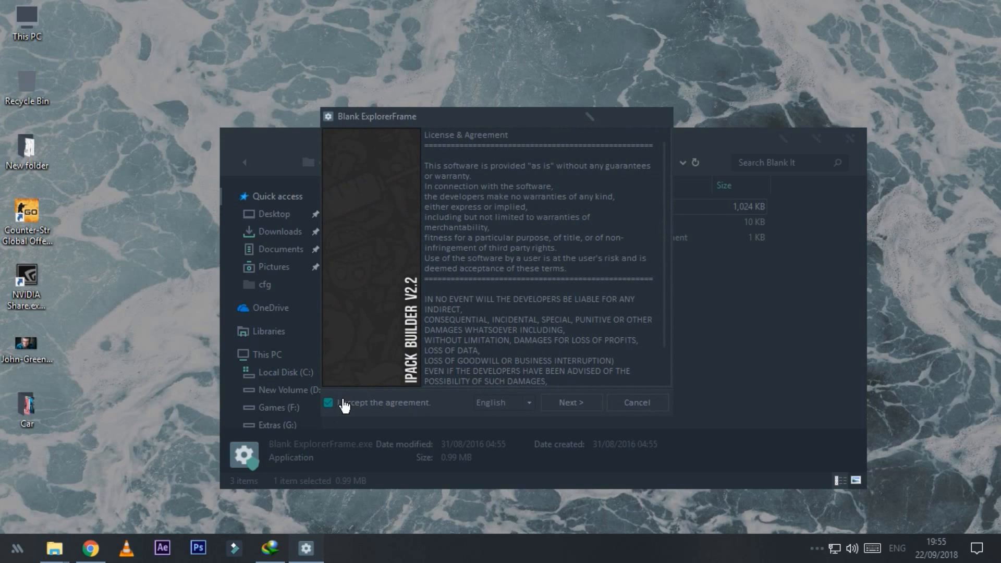
- Accept the license, keep Patch all files, install, and finish with Reboot Now ticked
{"action": "left_click", "coordinate": [569, 402]}
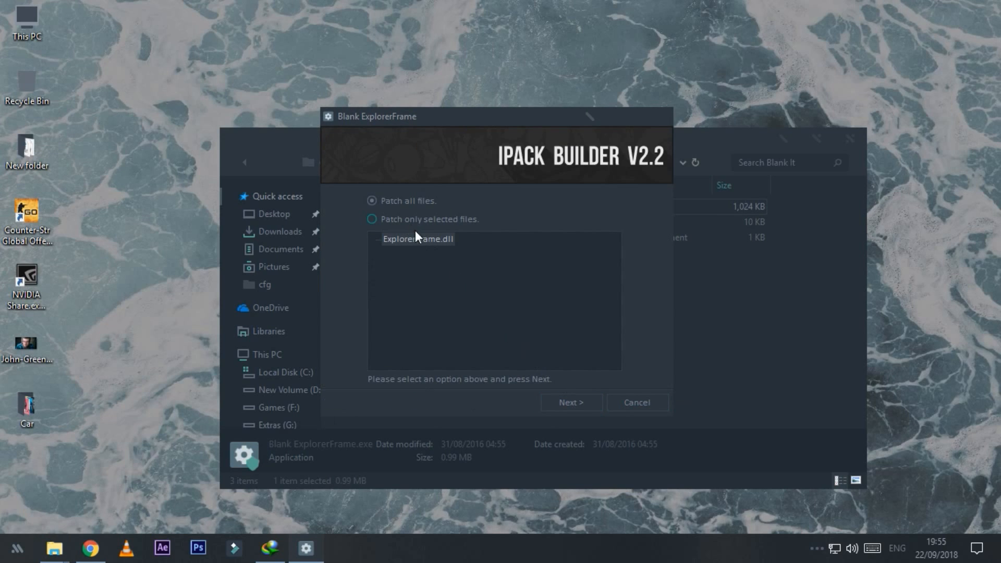
{"action": "left_click", "coordinate": [569, 402]}
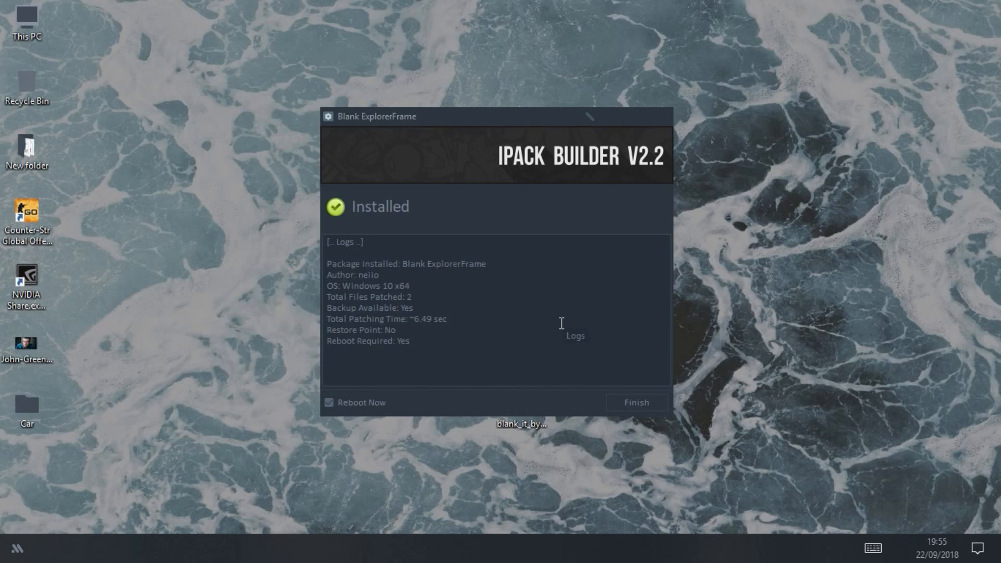
{"action": "left_click", "coordinate": [635, 402]}
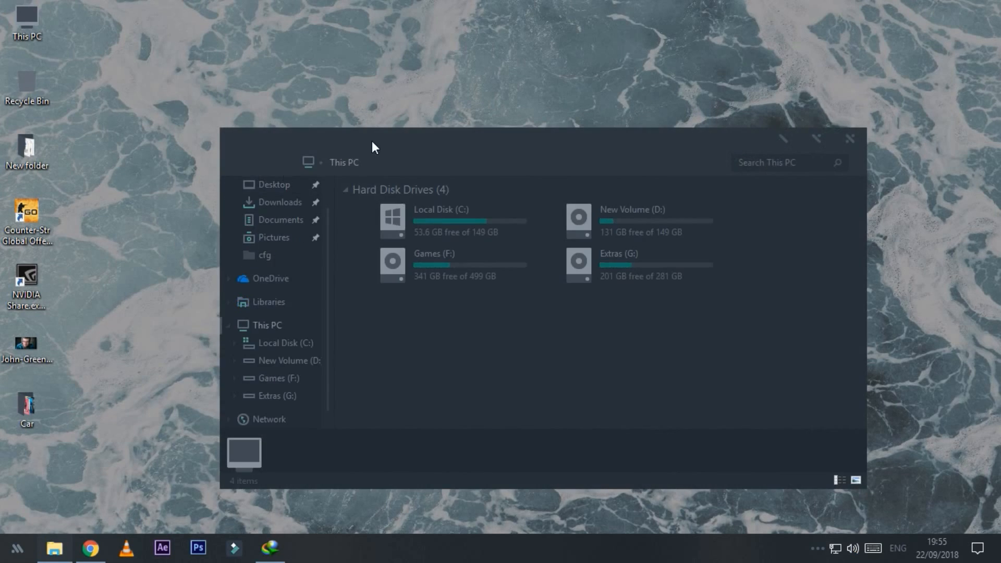
- Reposition the themed This PC window to inspect its blank frame
{"action": "left_click", "coordinate": [815, 139]}
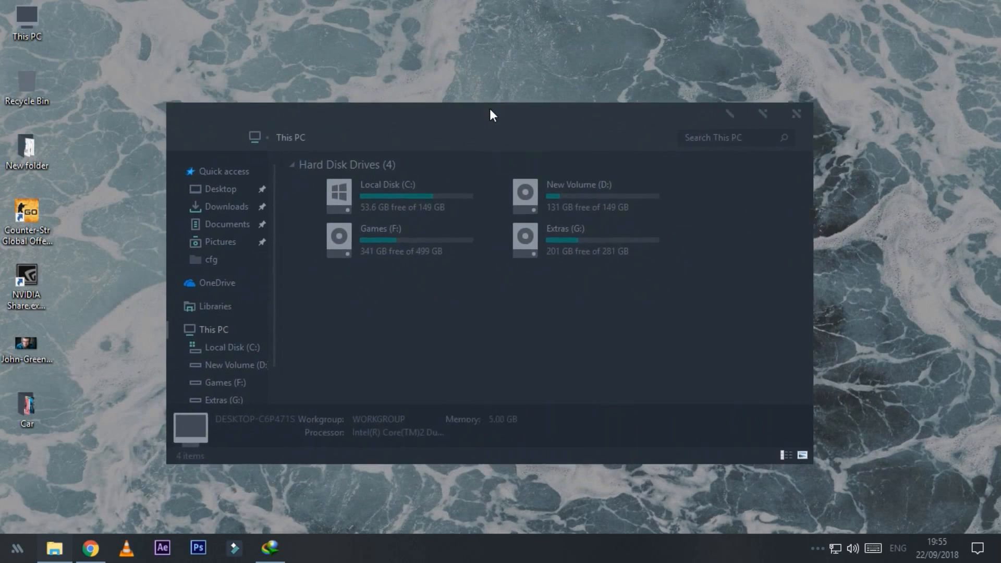
{"action": "right_click", "coordinate": [26, 25]}
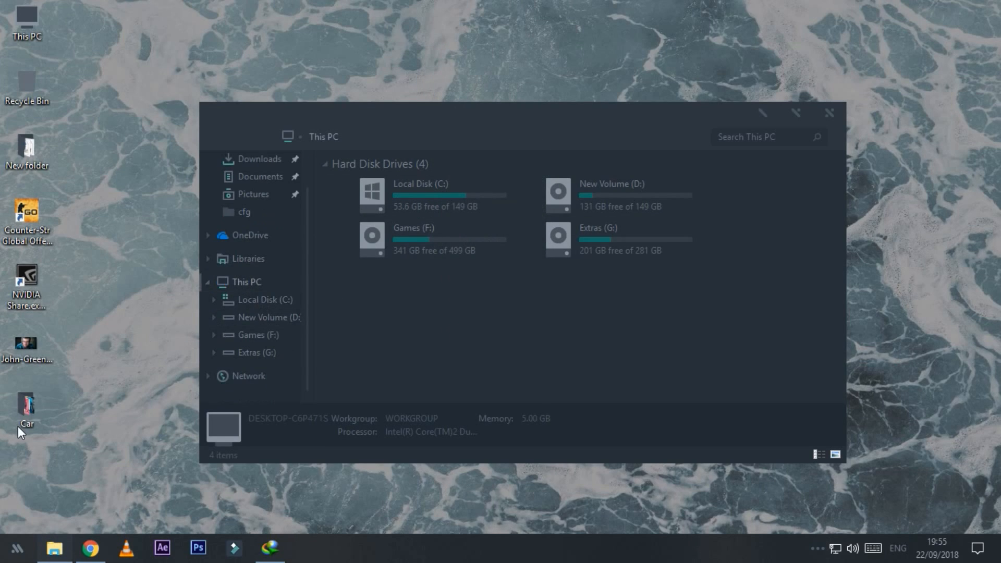
{"action": "mouse_move", "coordinate": [216, 172]}
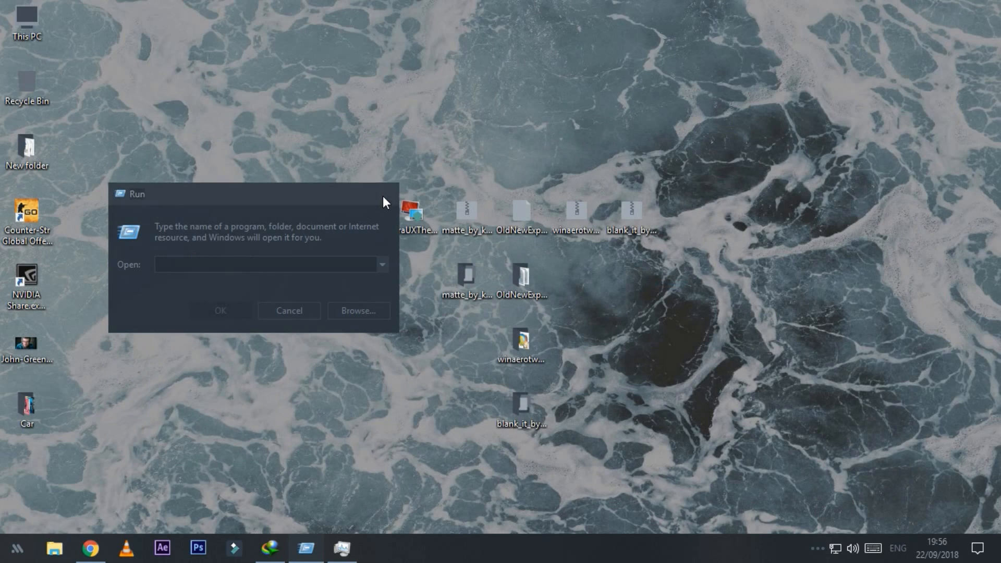
- Cancel the Run dialog, then open the Start menu from the taskbar
{"action": "left_click", "coordinate": [289, 310]}
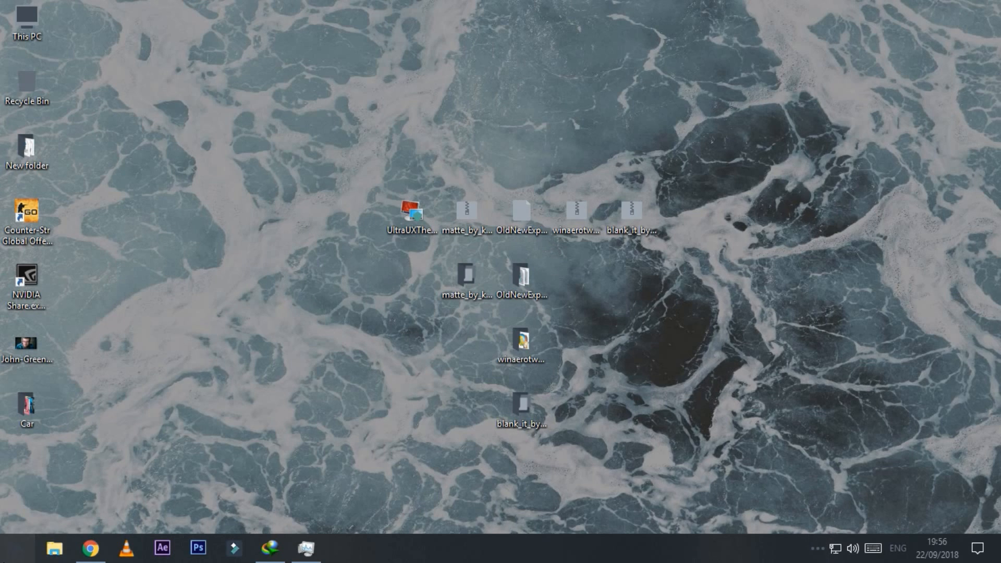
{"action": "left_click", "coordinate": [13, 548]}
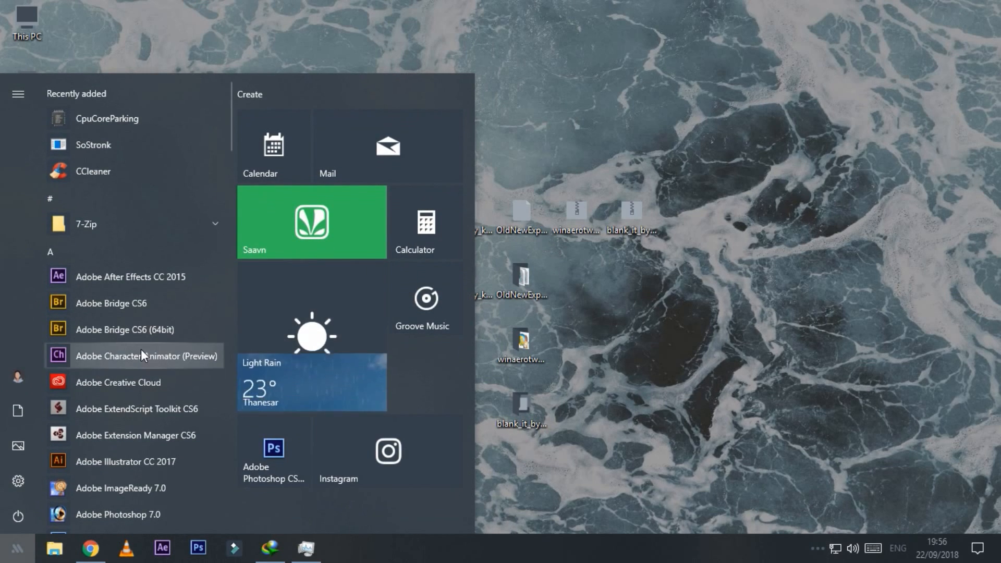